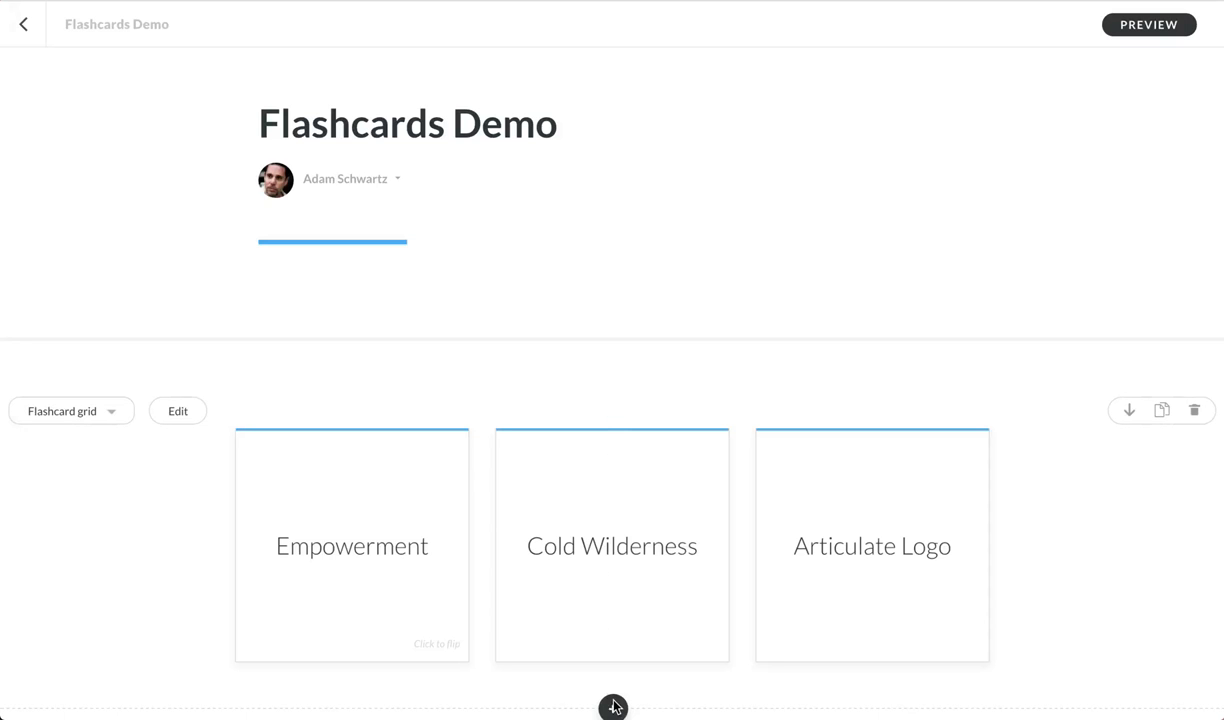
Step: Open the blocks library, then flip the Empowerment, Cold Wilderness and Articulate Logo flashcards
click(614, 707)
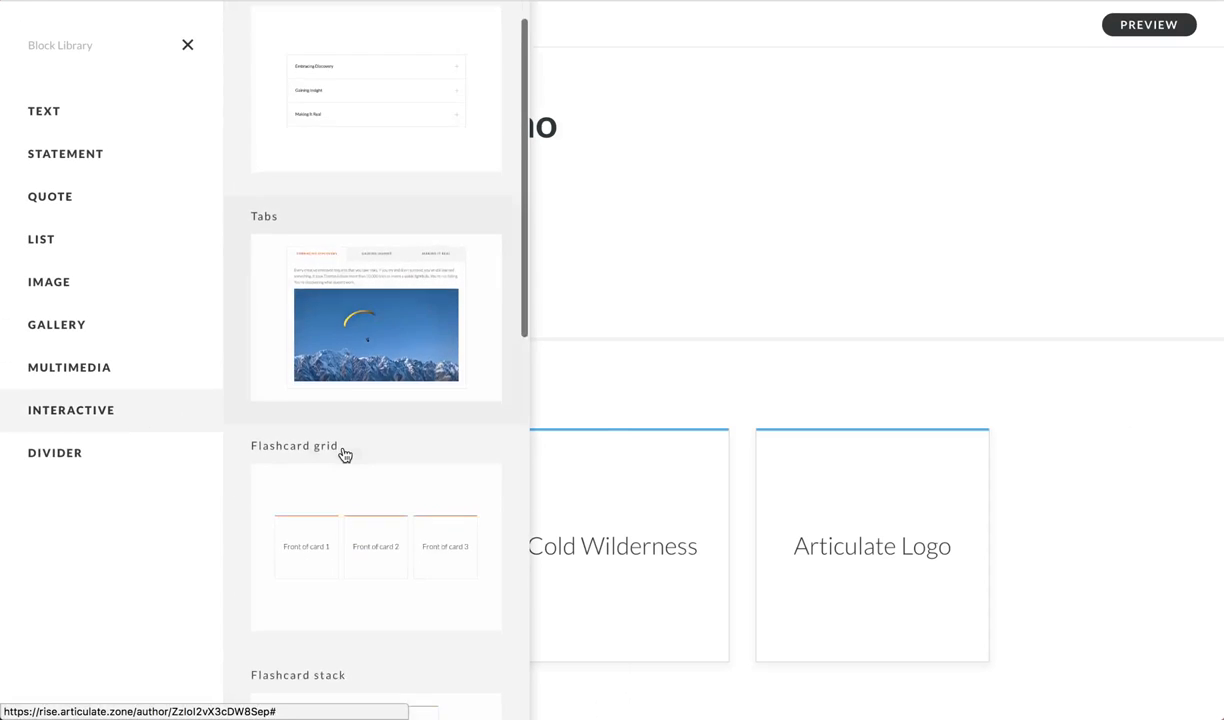
scroll(down, 3)
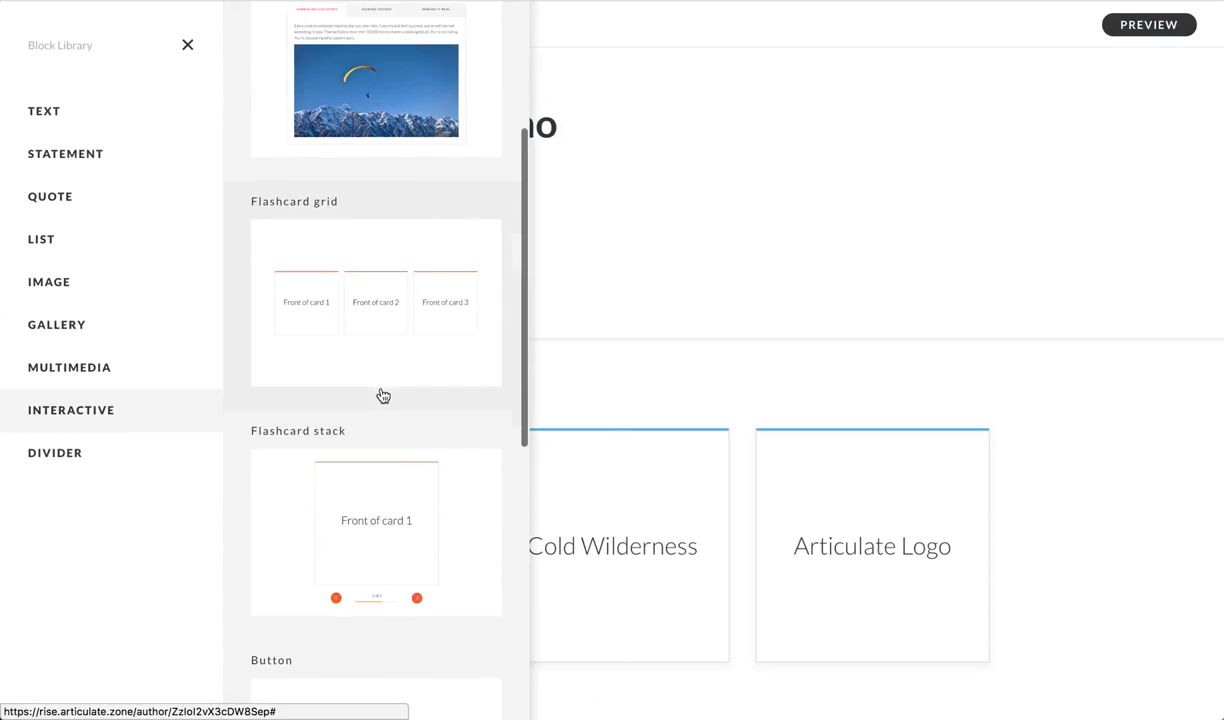
mouse_move(650, 381)
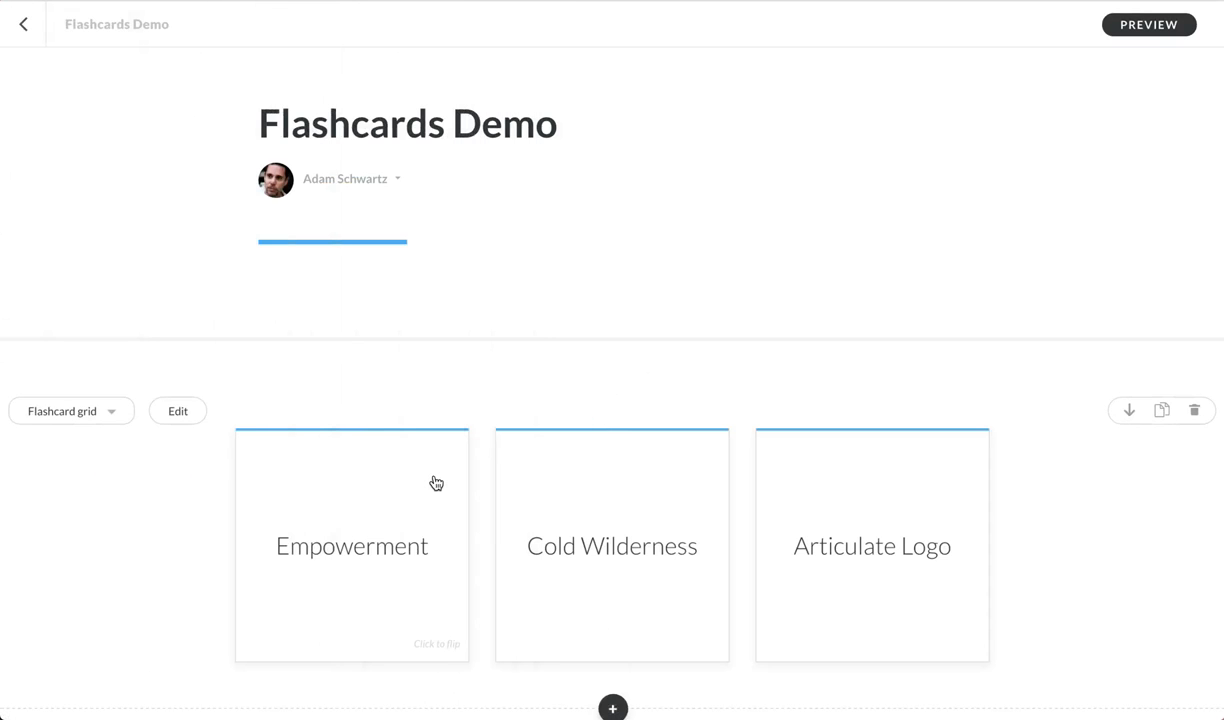
mouse_move(409, 507)
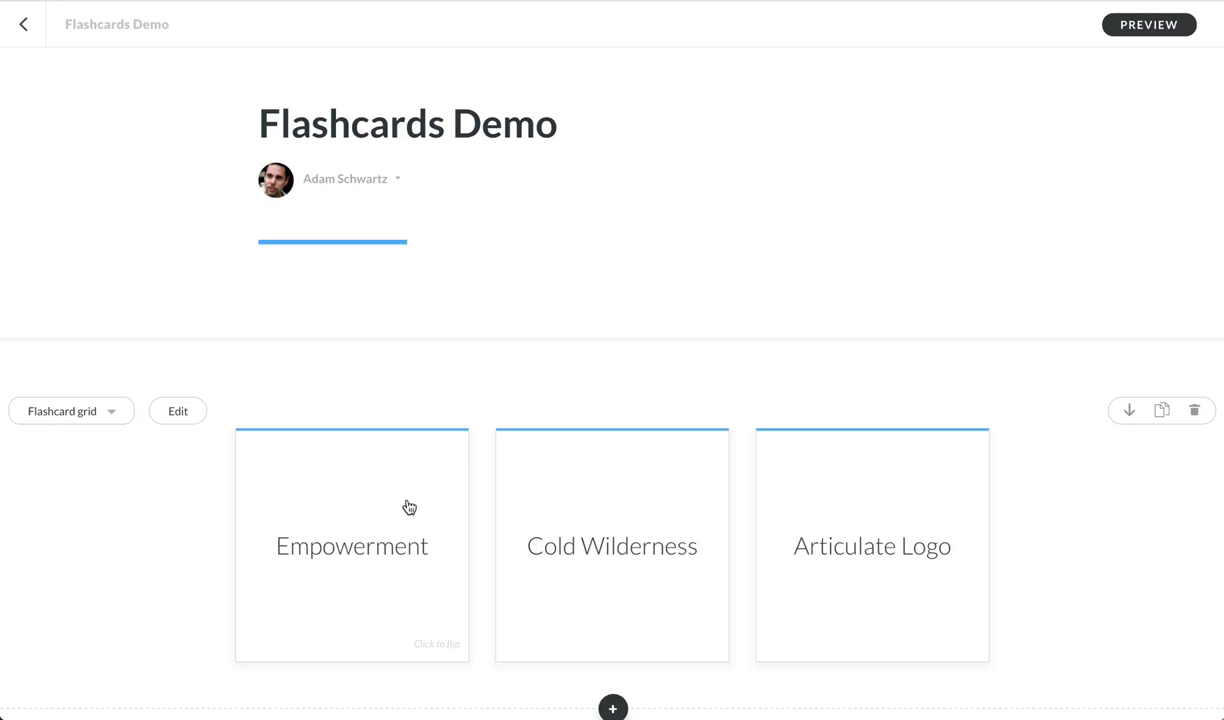
mouse_move(324, 553)
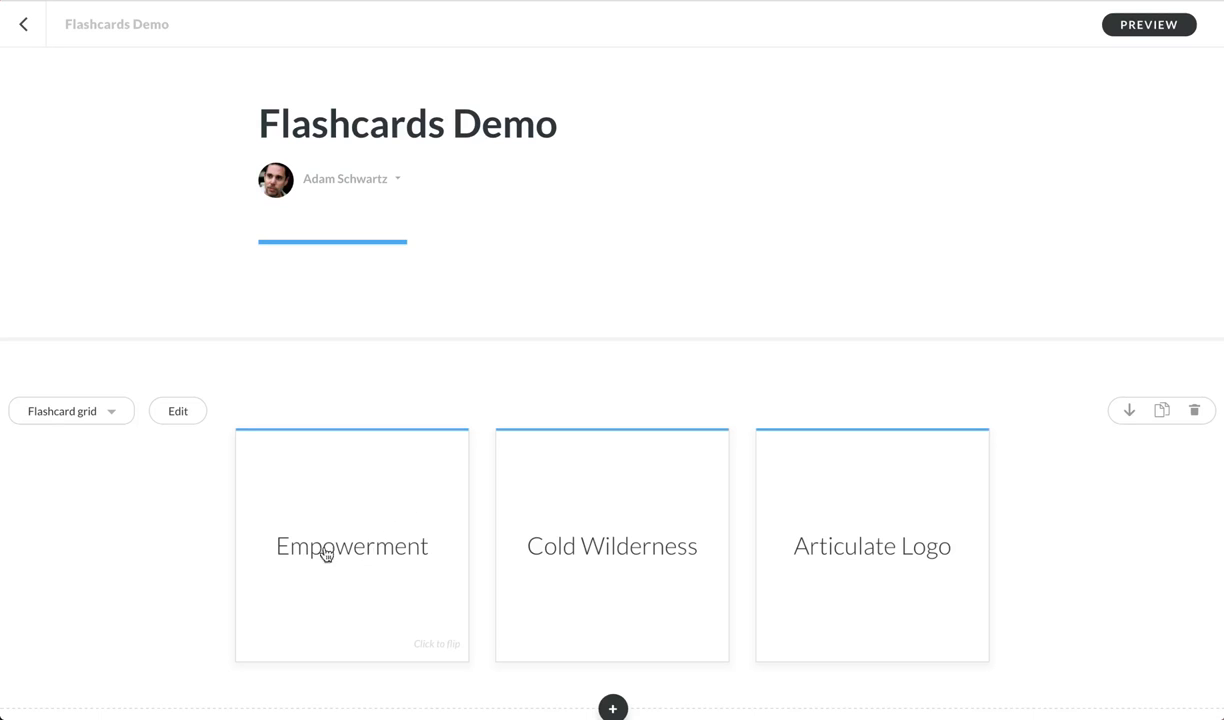
mouse_move(372, 554)
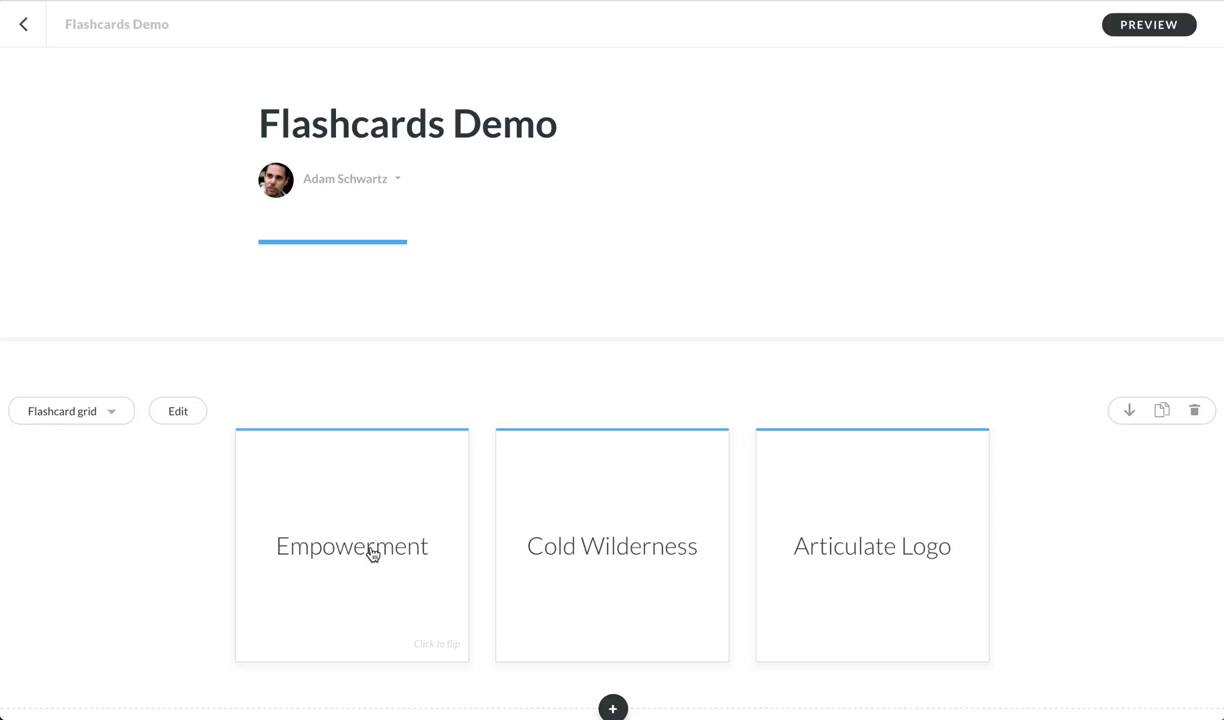
mouse_move(329, 557)
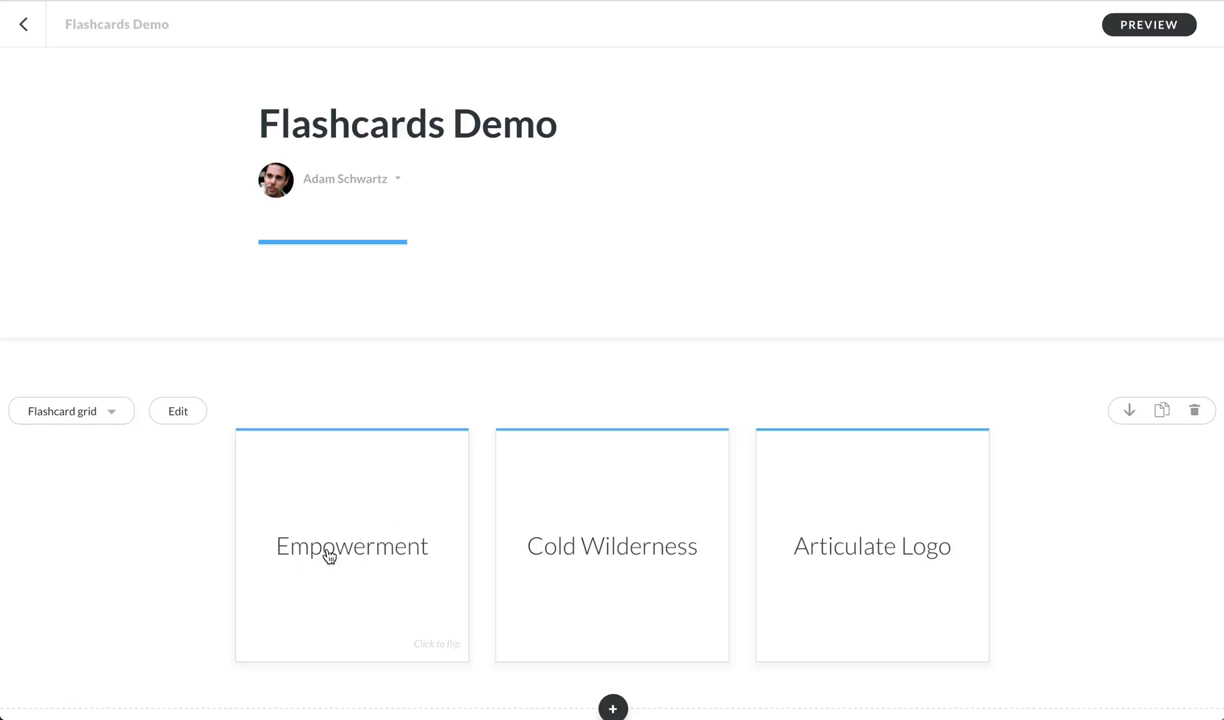
click(328, 551)
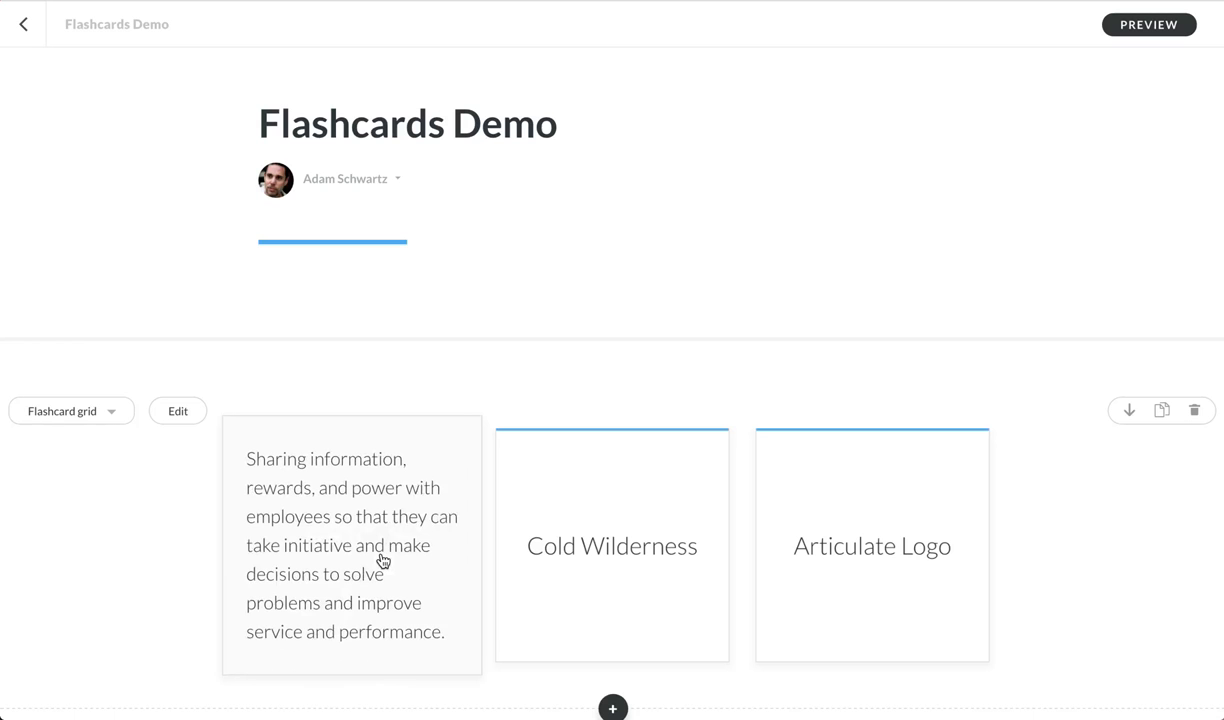
click(382, 560)
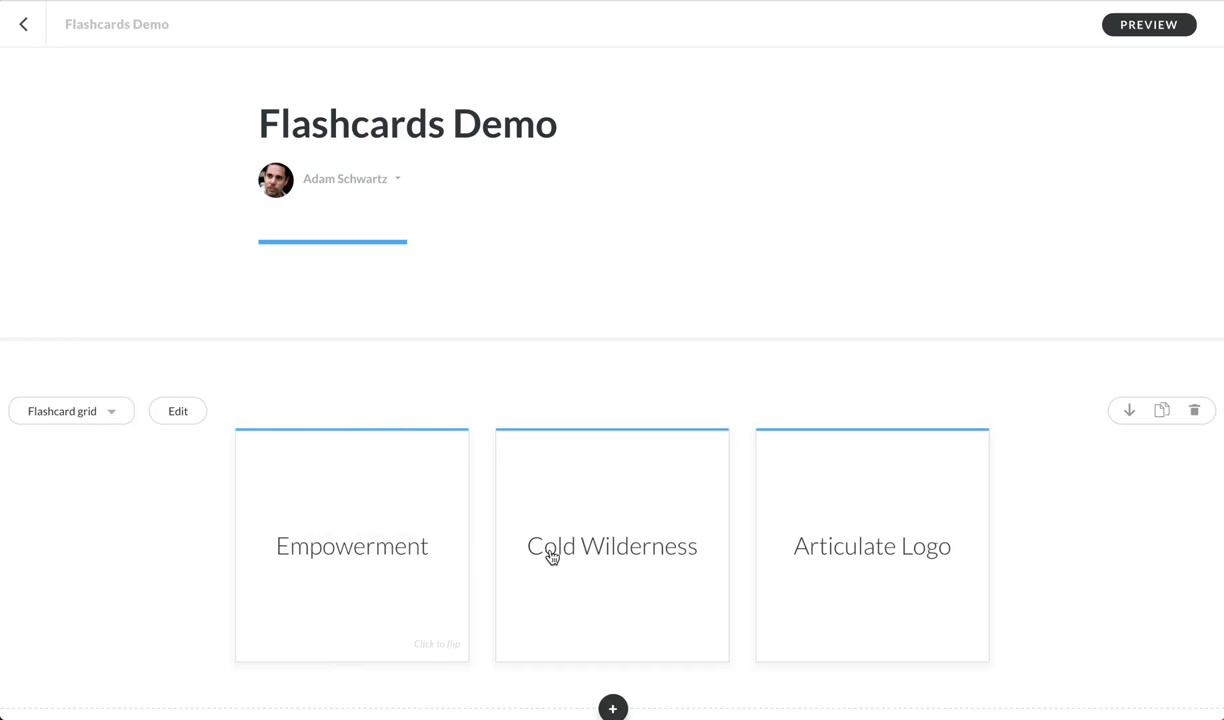
mouse_move(612, 565)
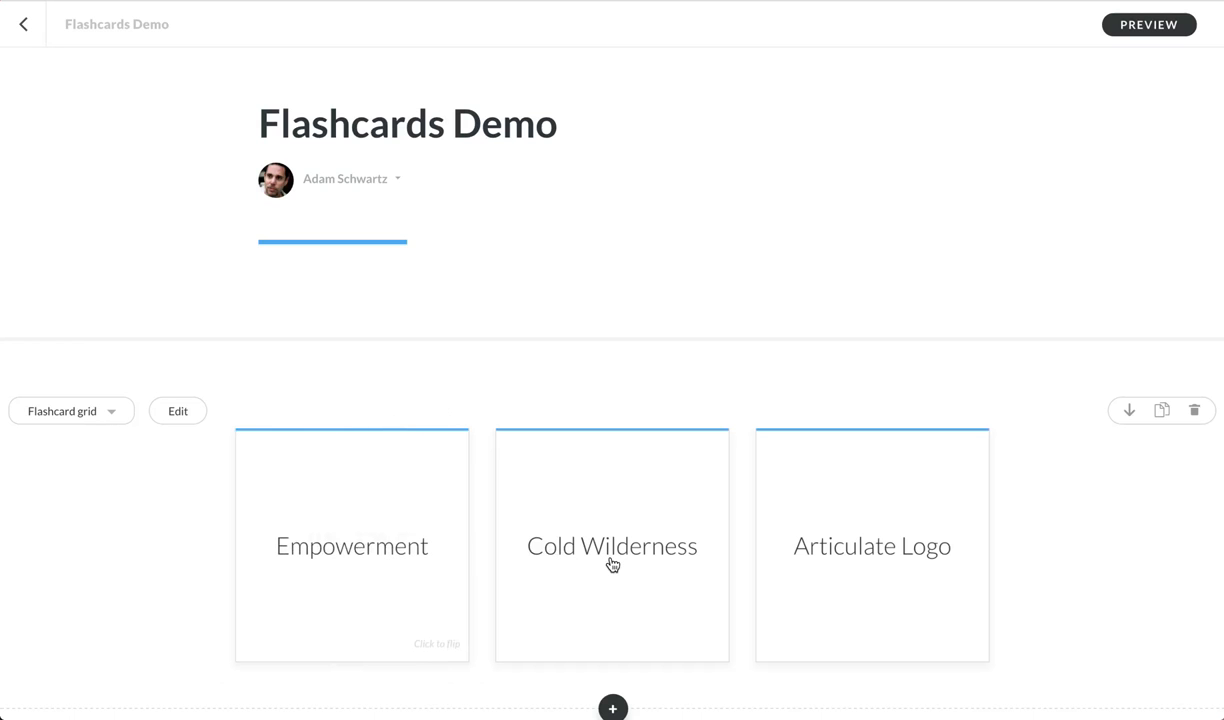
click(612, 563)
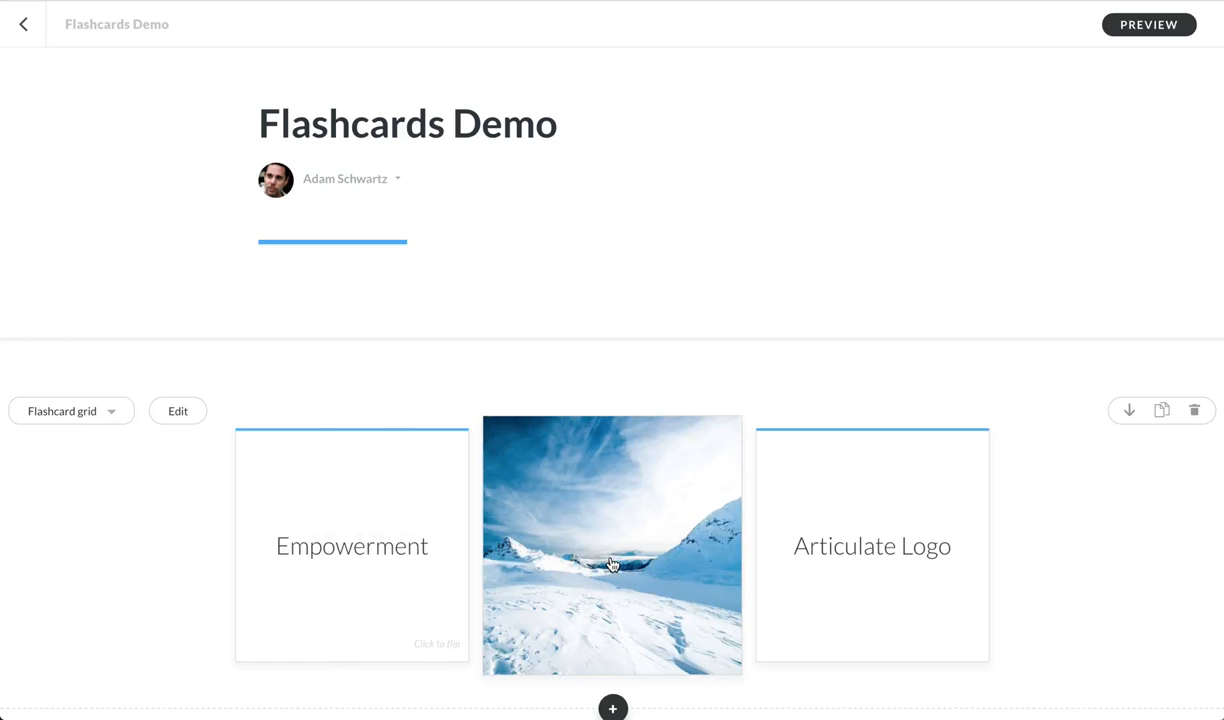
mouse_move(576, 477)
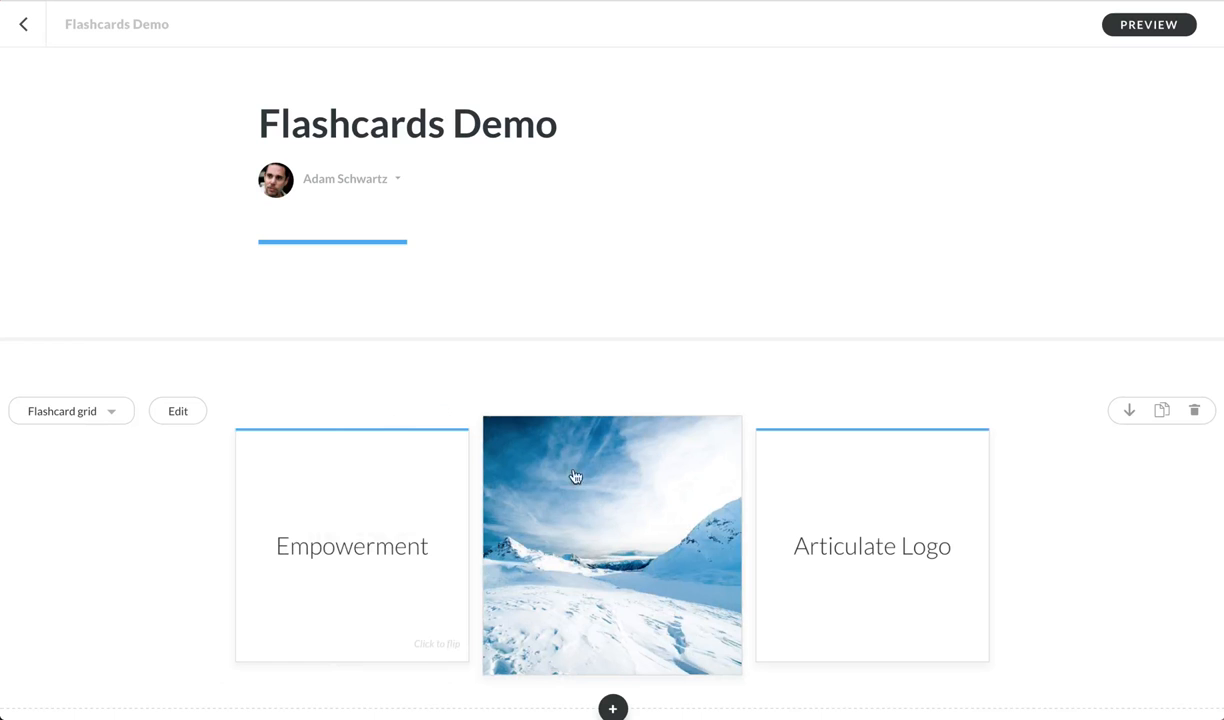
mouse_move(542, 554)
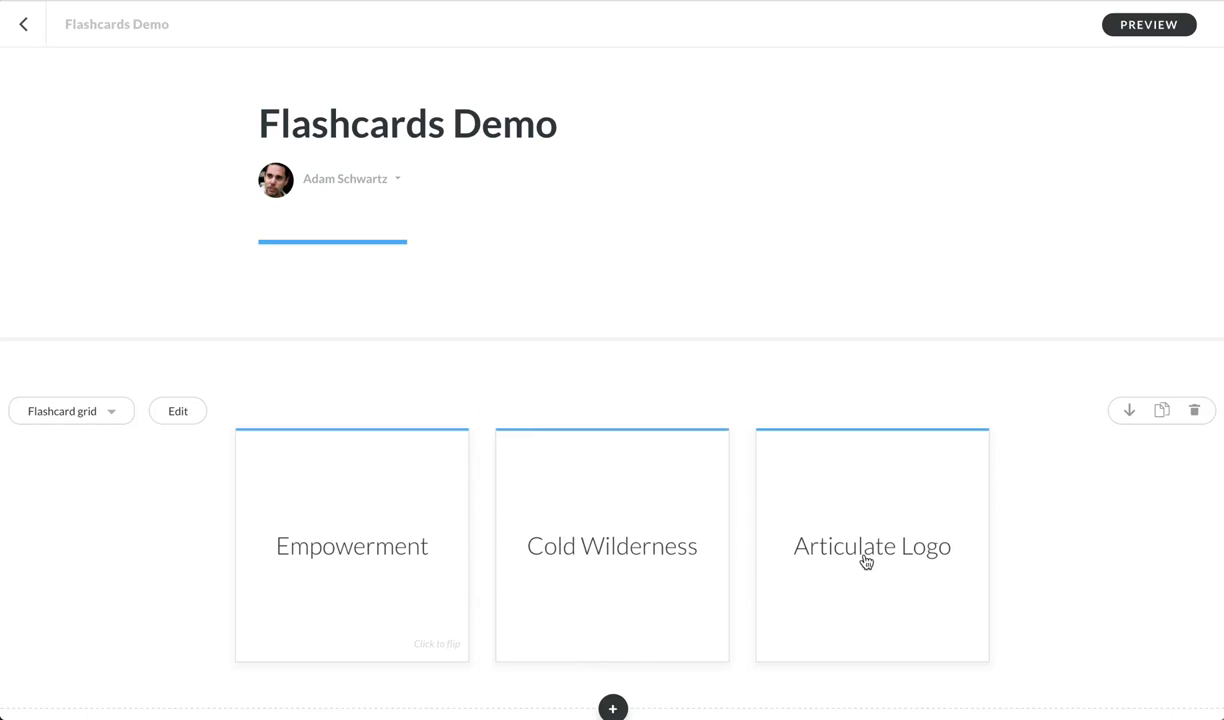
click(867, 557)
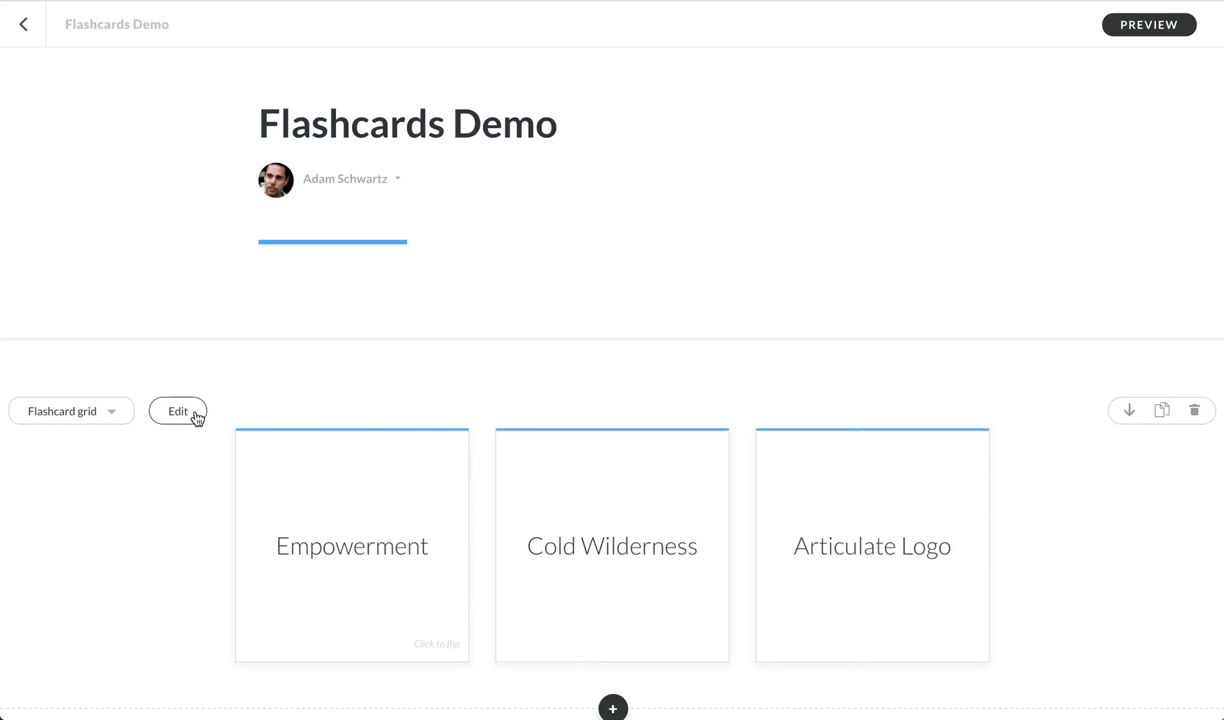
Step: Inspect Card 1's front content types in the grid editor, then preview the lesson
click(178, 411)
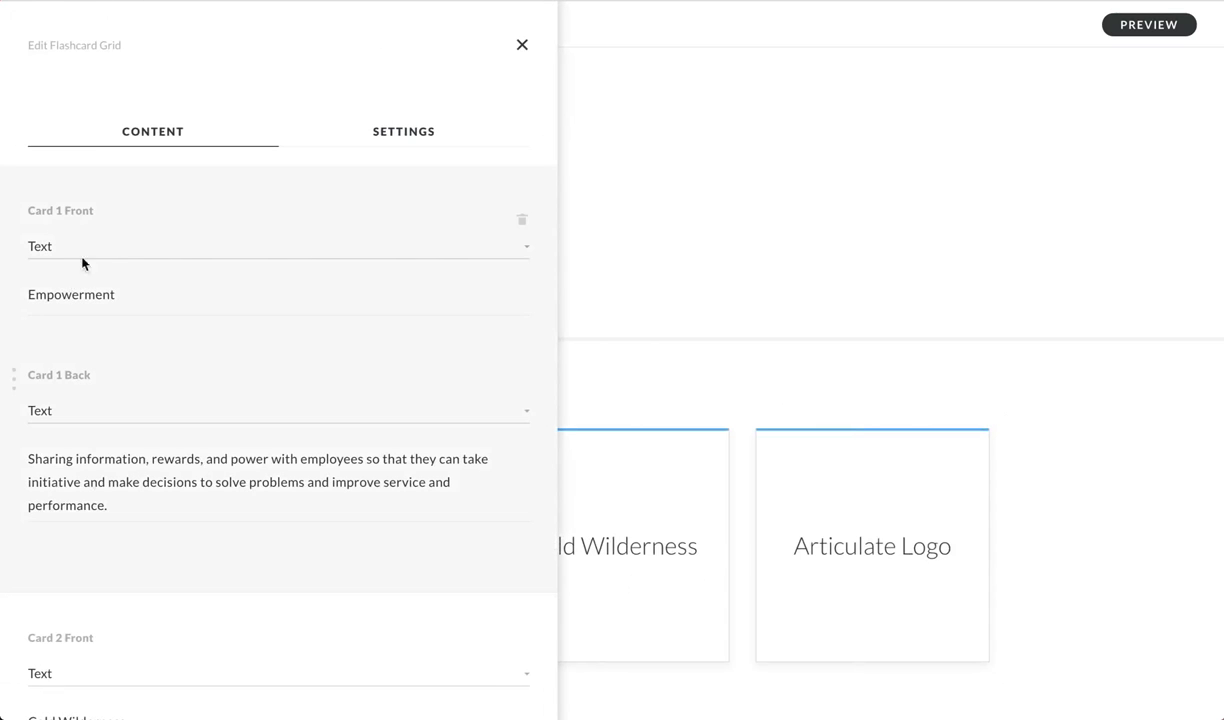
click(278, 246)
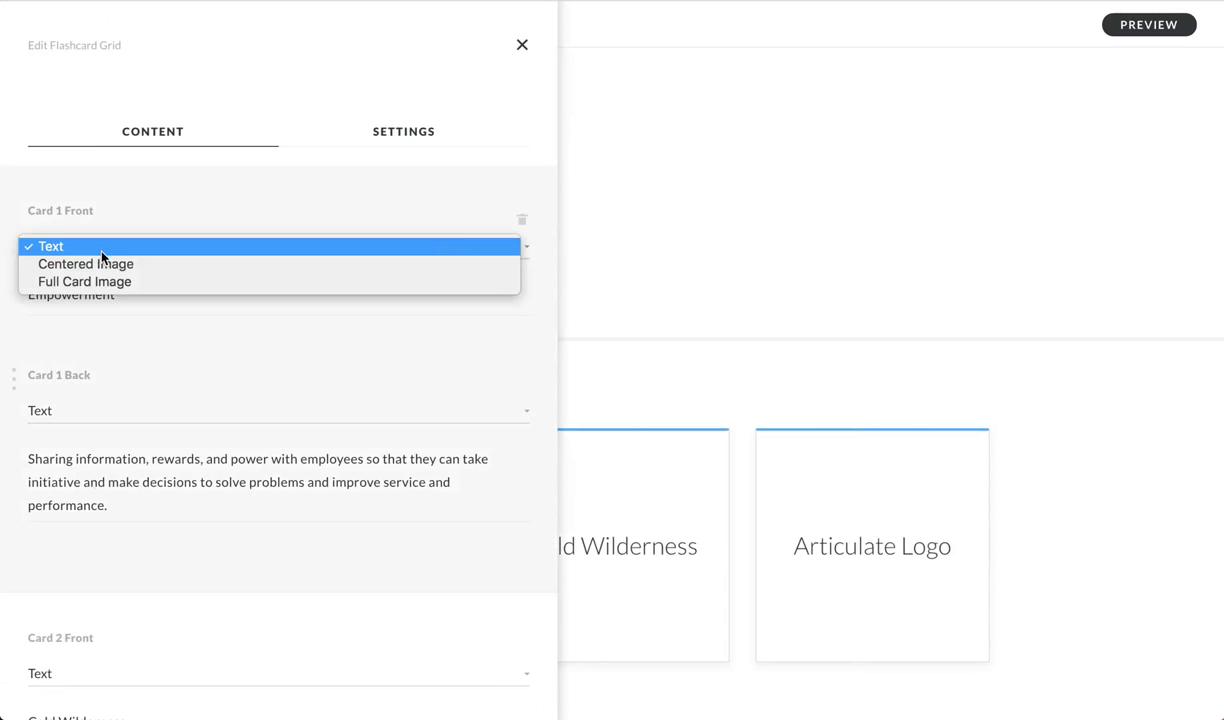
mouse_move(115, 270)
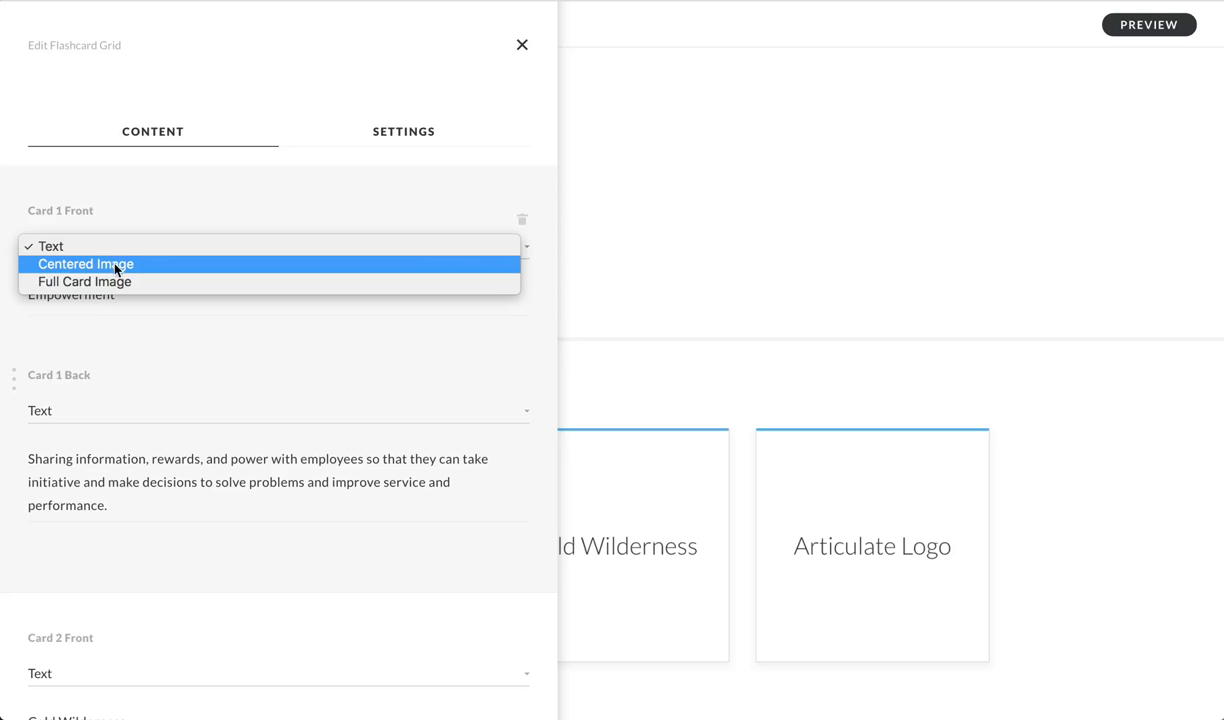
mouse_move(163, 344)
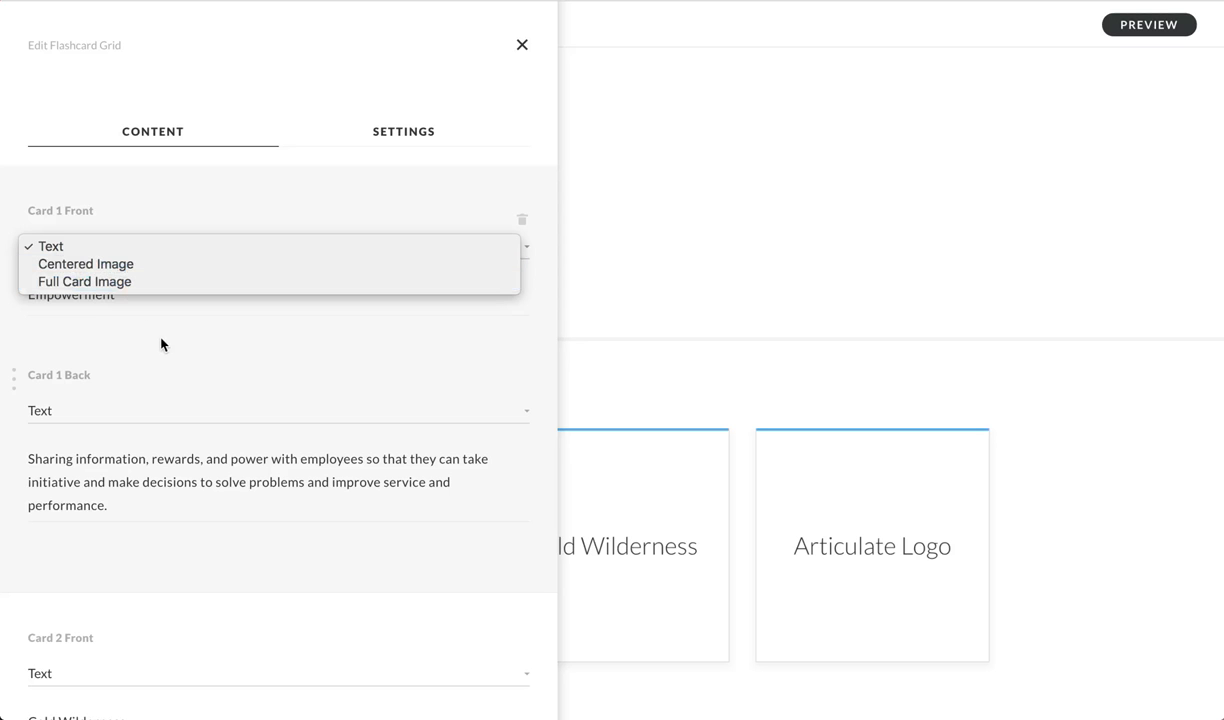
click(521, 45)
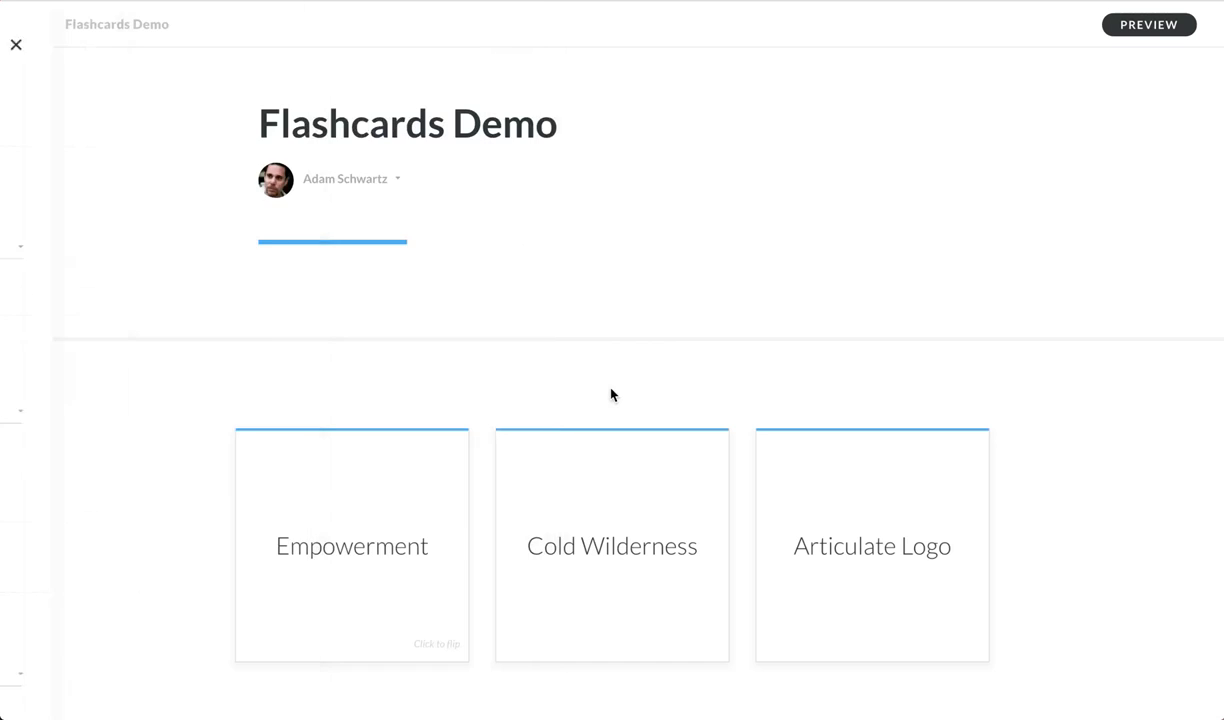
scroll(down, 3)
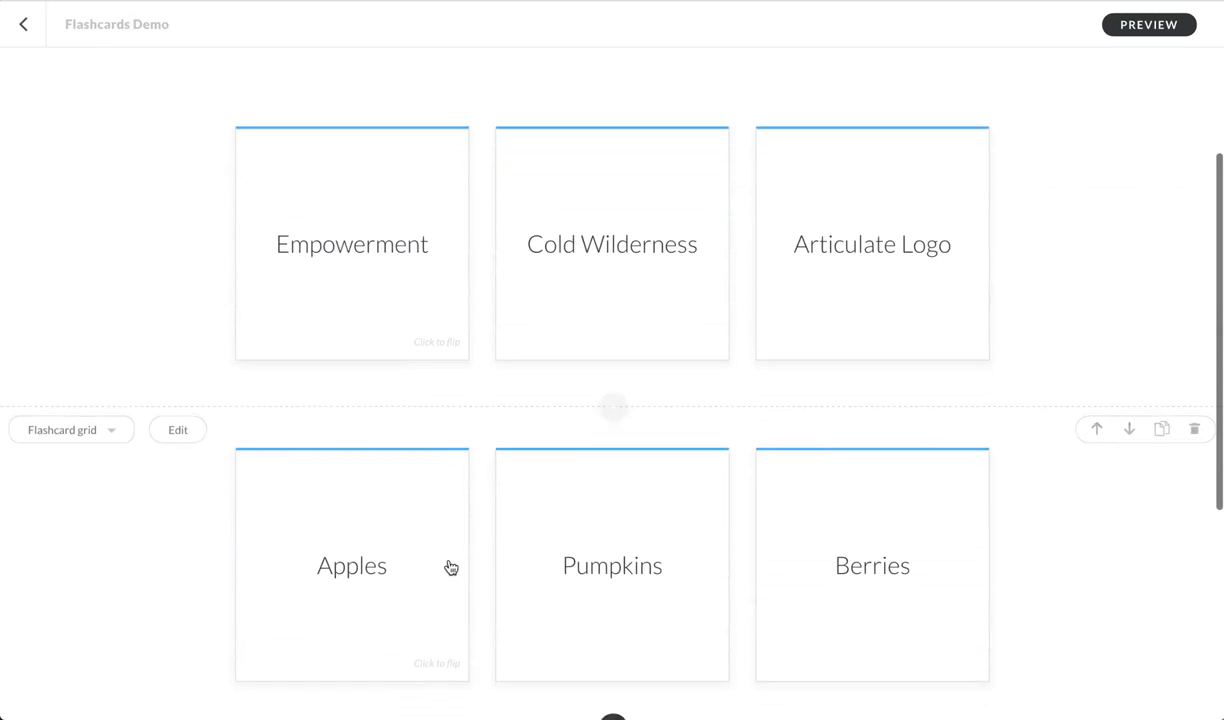
mouse_move(500, 580)
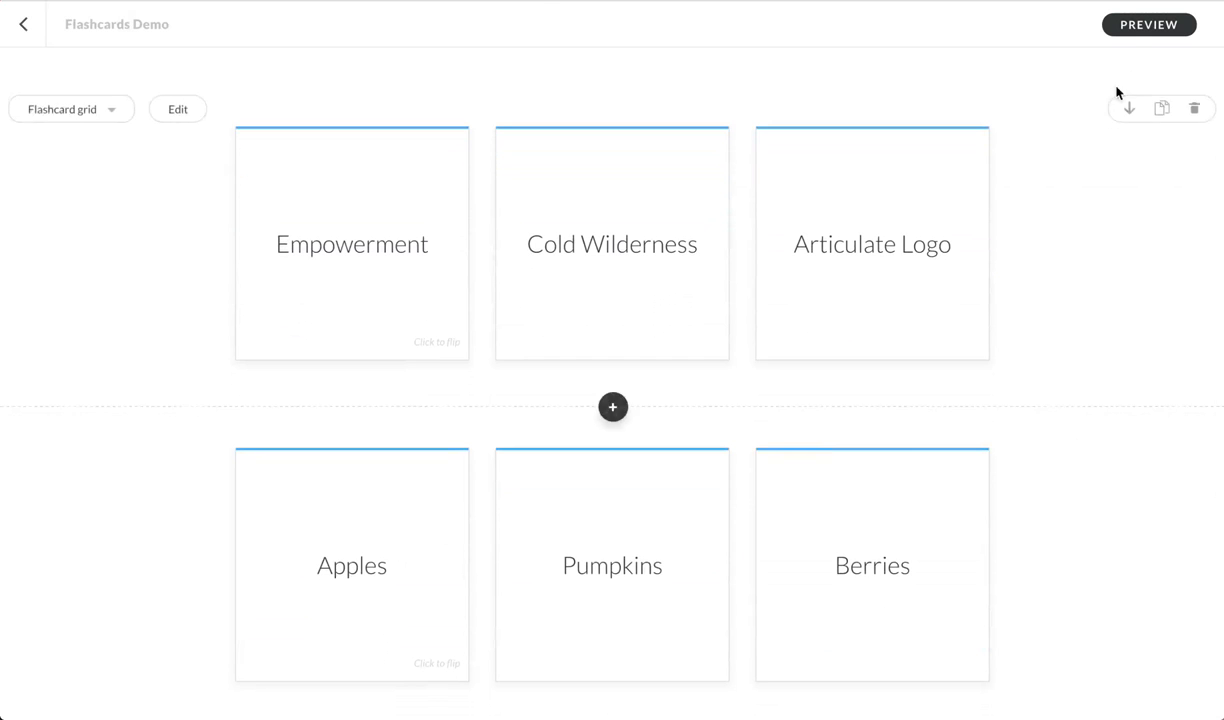
click(1148, 24)
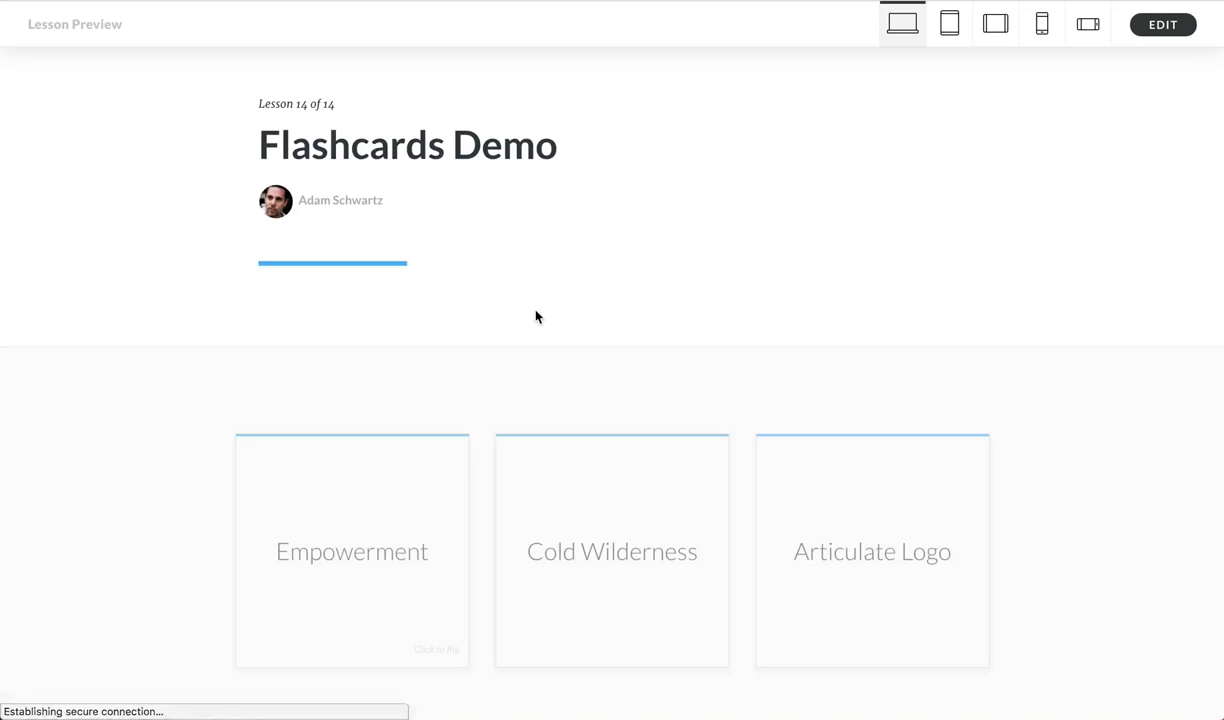
Step: View the lesson on a phone screen and flip the Empowerment card
scroll(down, 3)
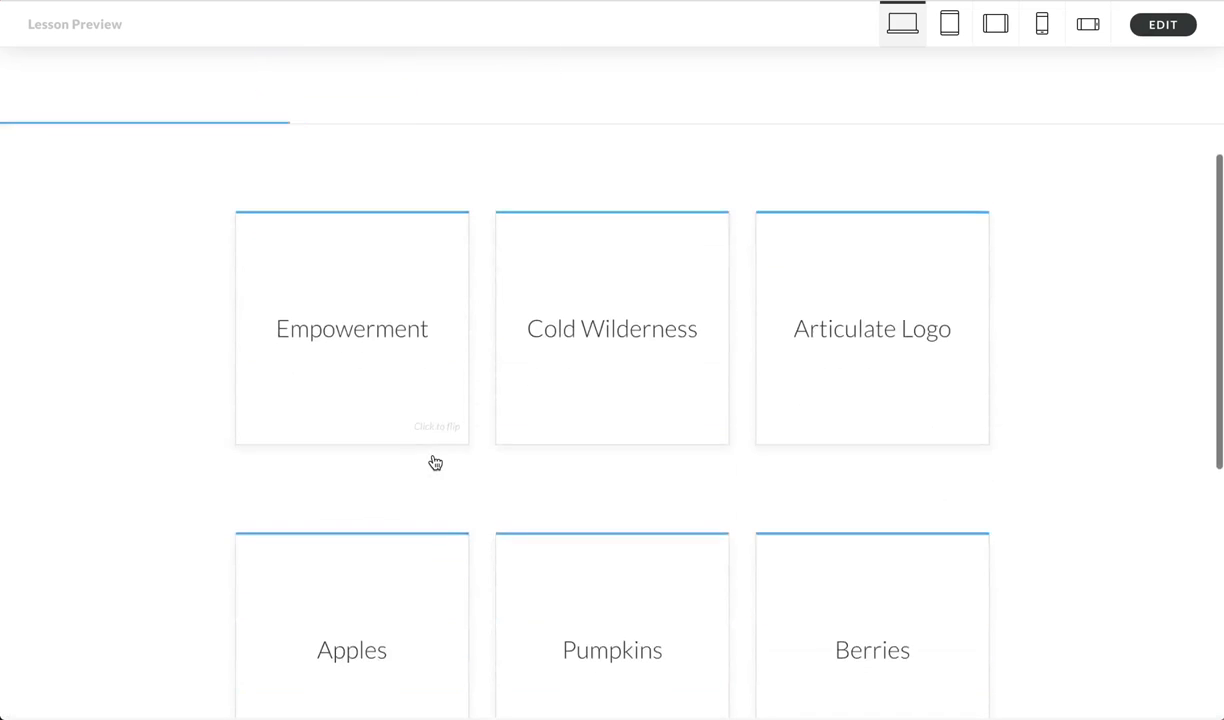
scroll(down, 3)
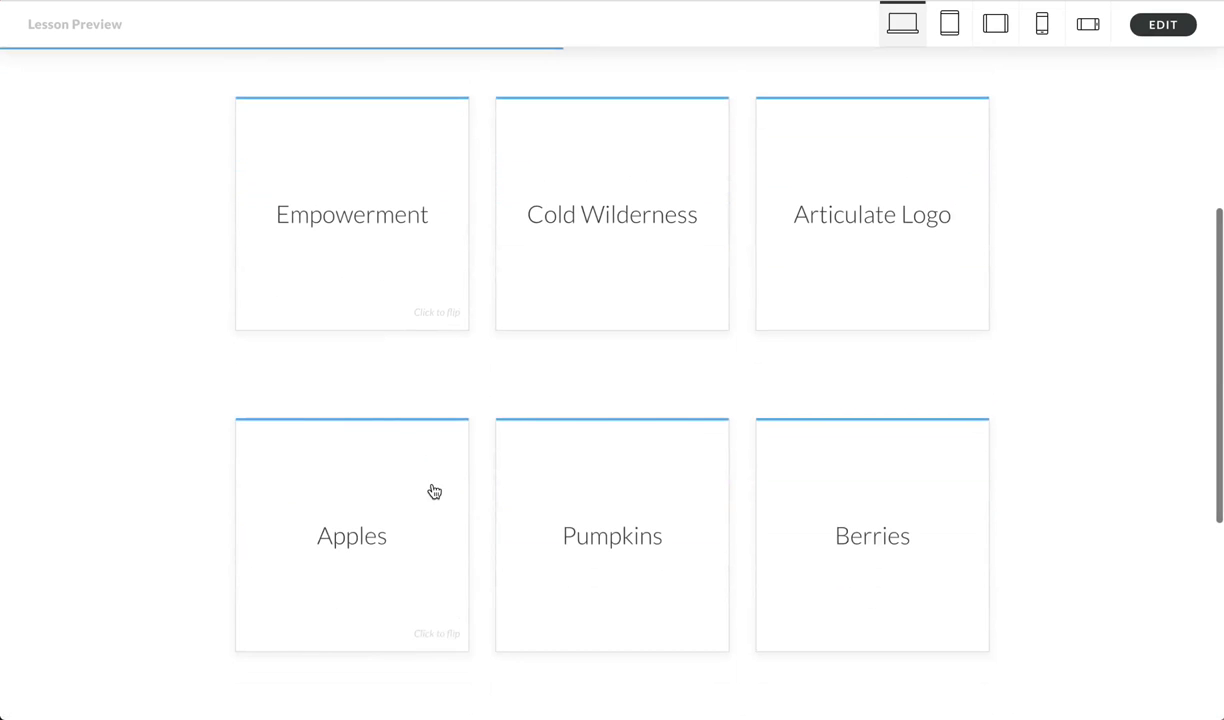
mouse_move(643, 497)
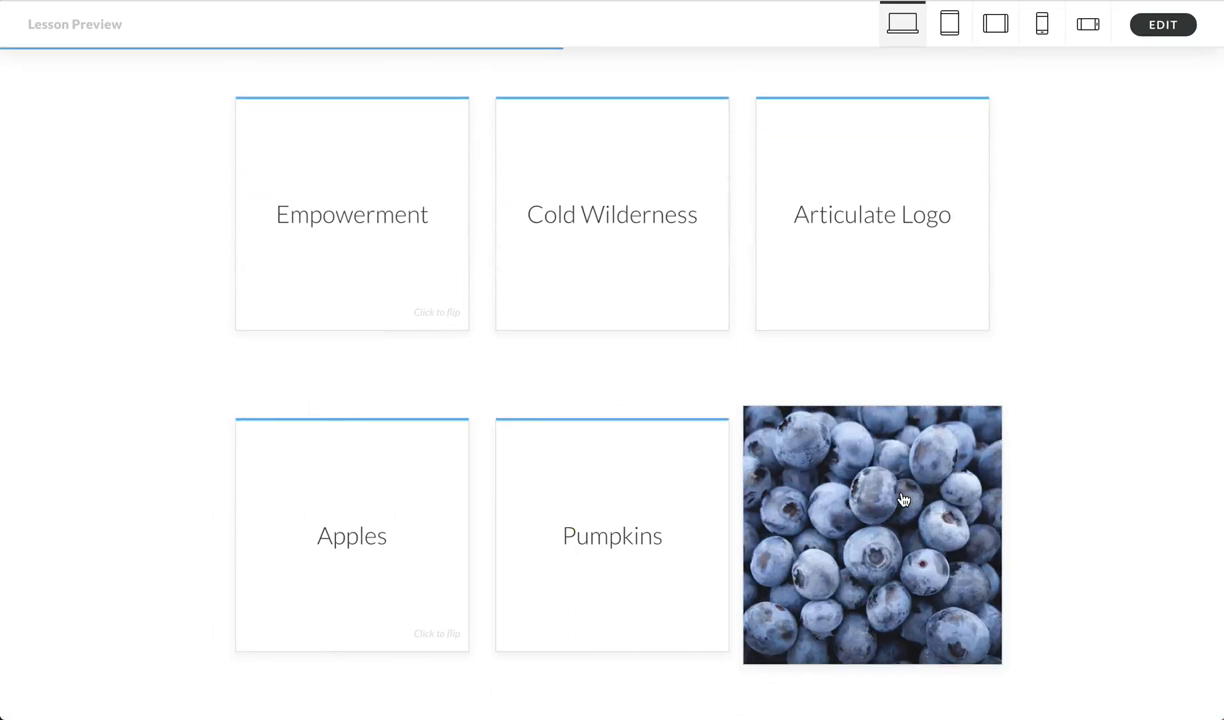
click(1041, 25)
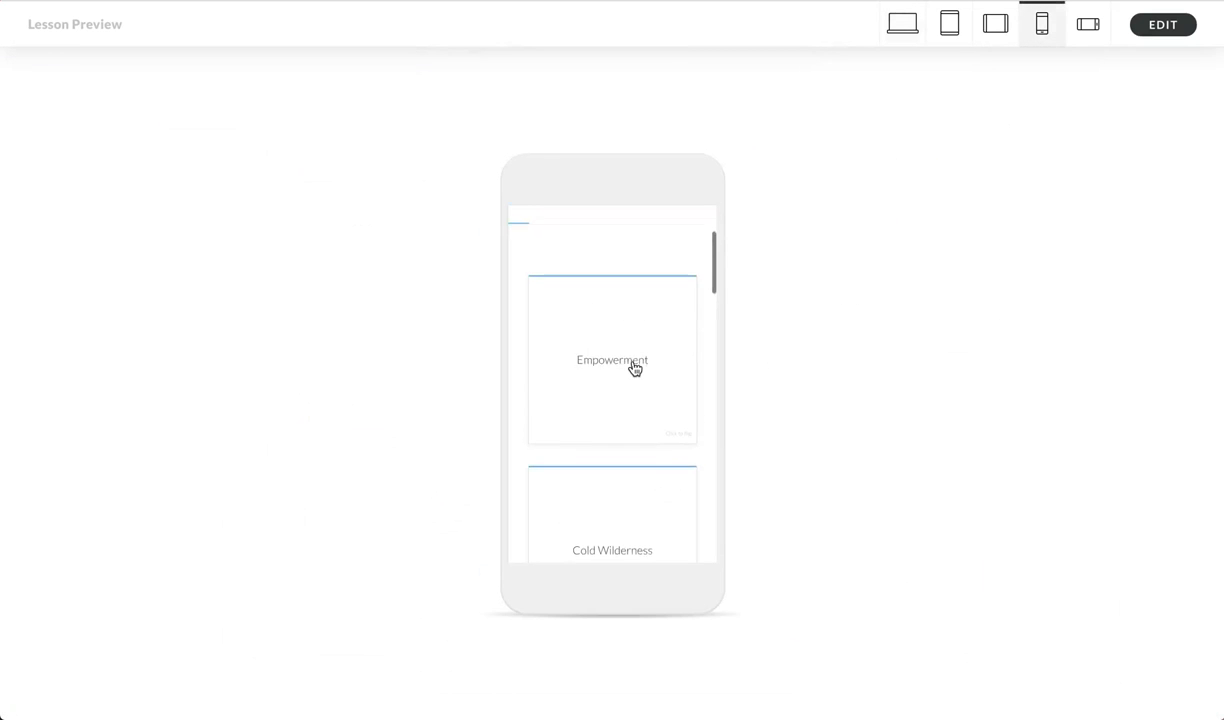
click(612, 360)
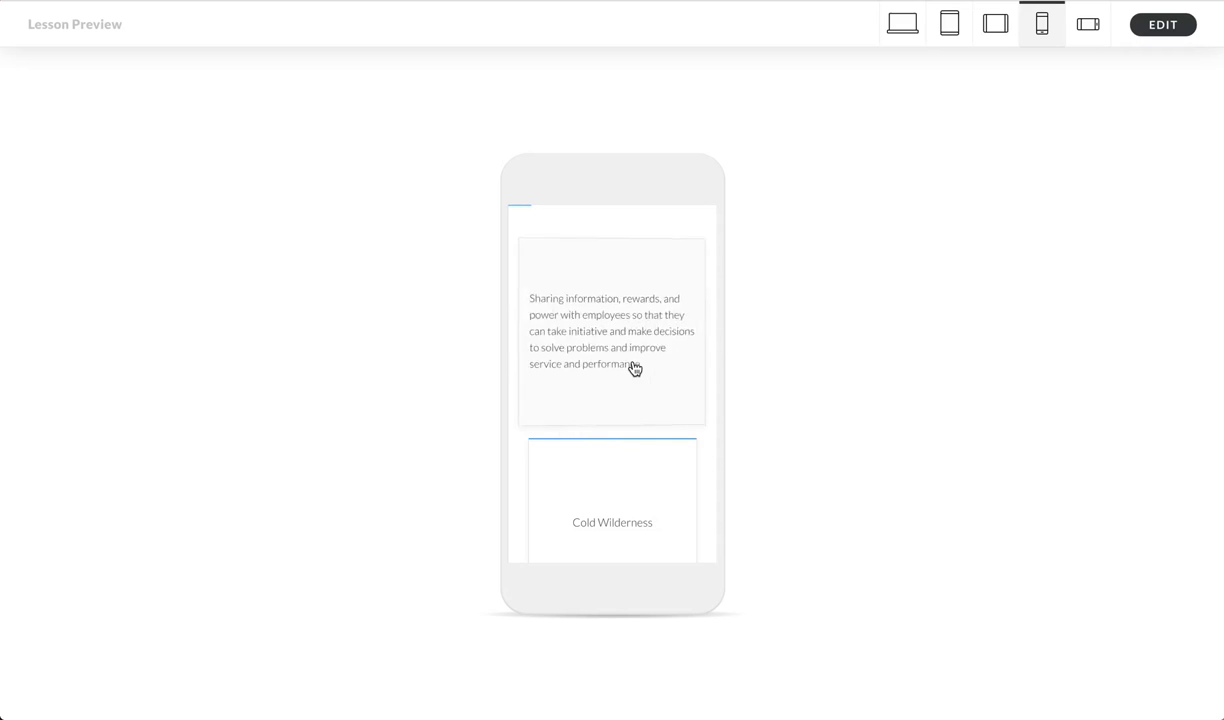
Step: Switch to the tablet layout and flip the pumpkins picture card to its back
scroll(down, 3)
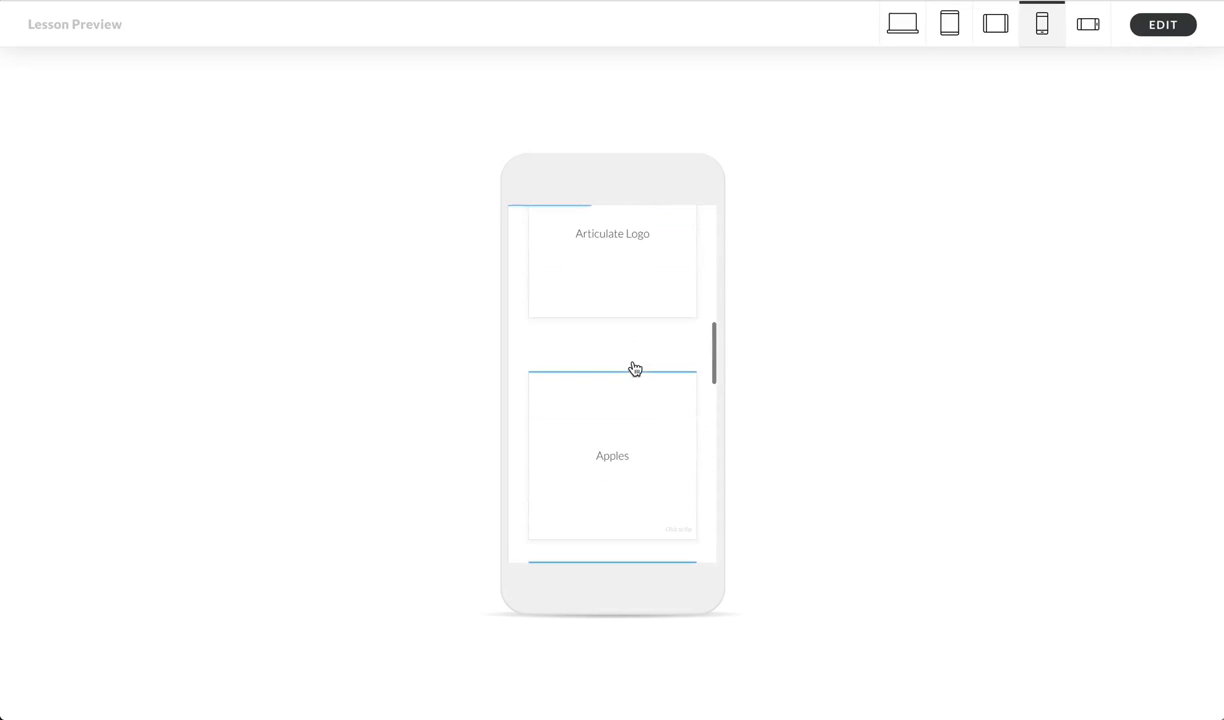
scroll(down, 3)
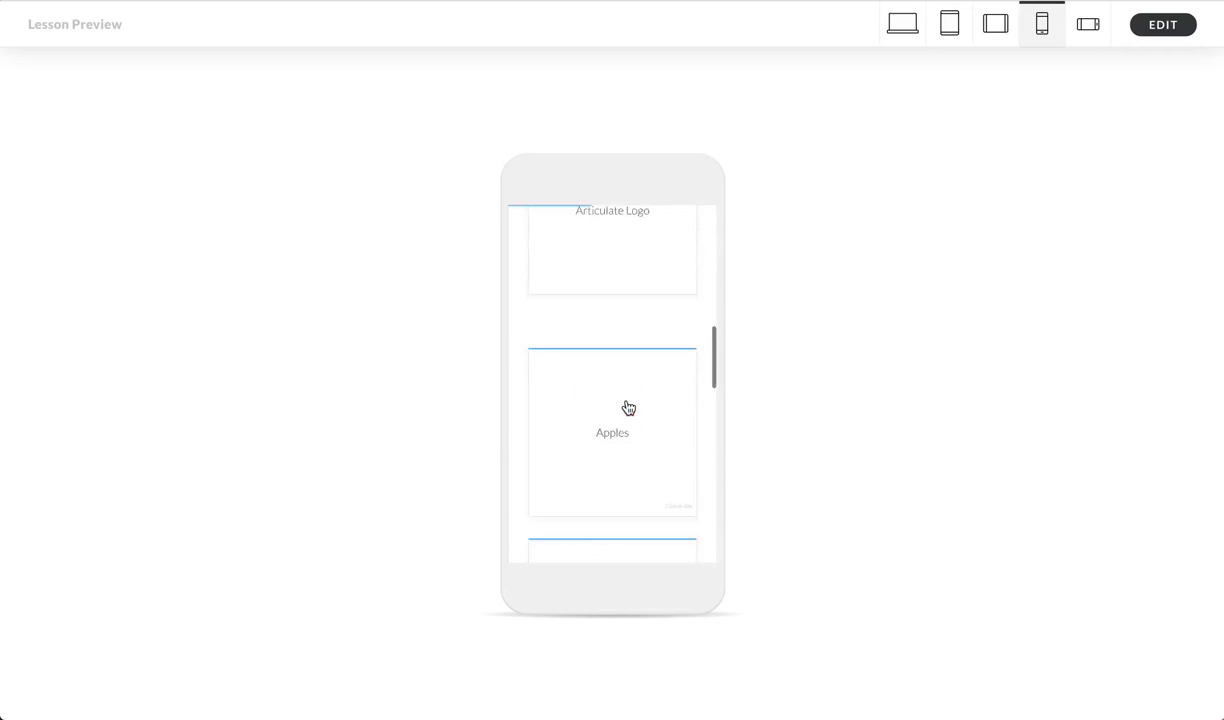
scroll(down, 3)
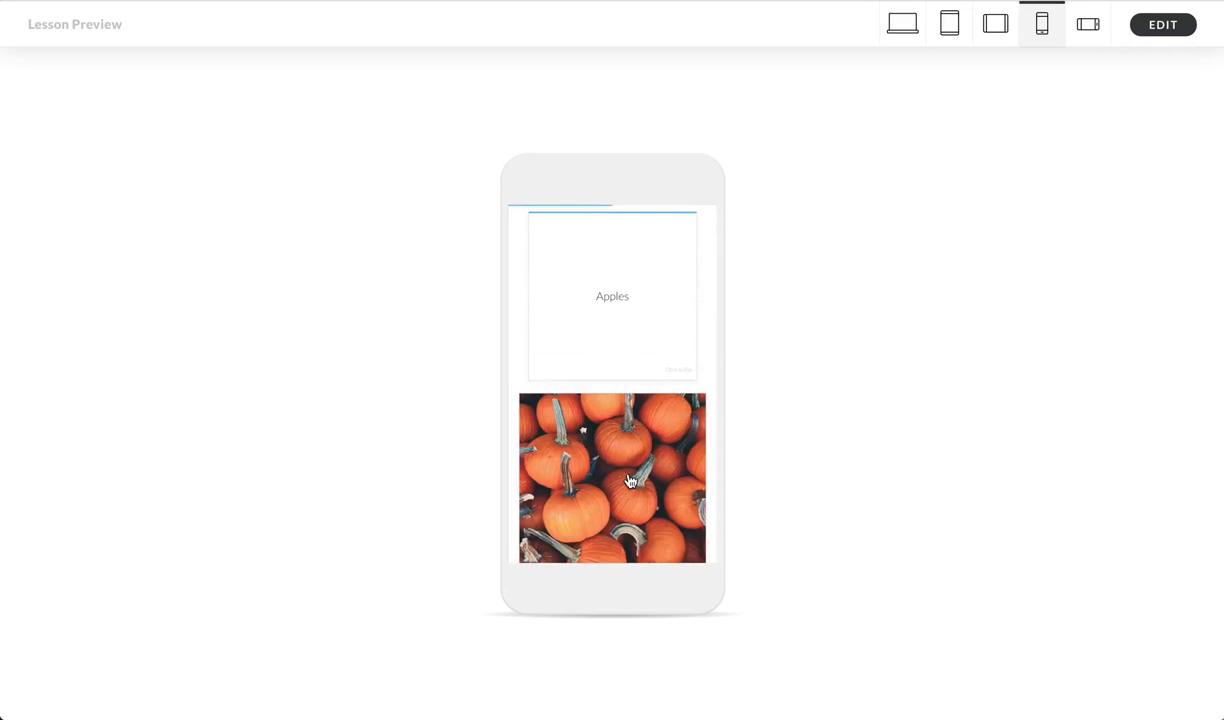
mouse_move(947, 26)
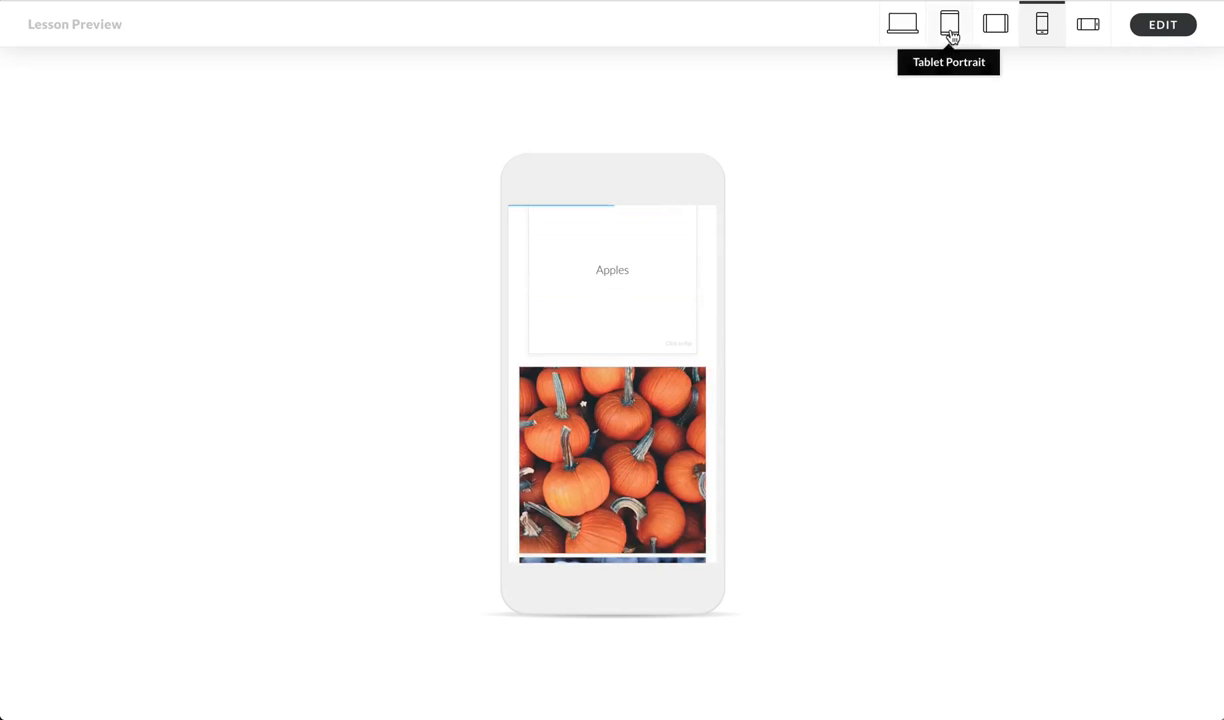
click(994, 24)
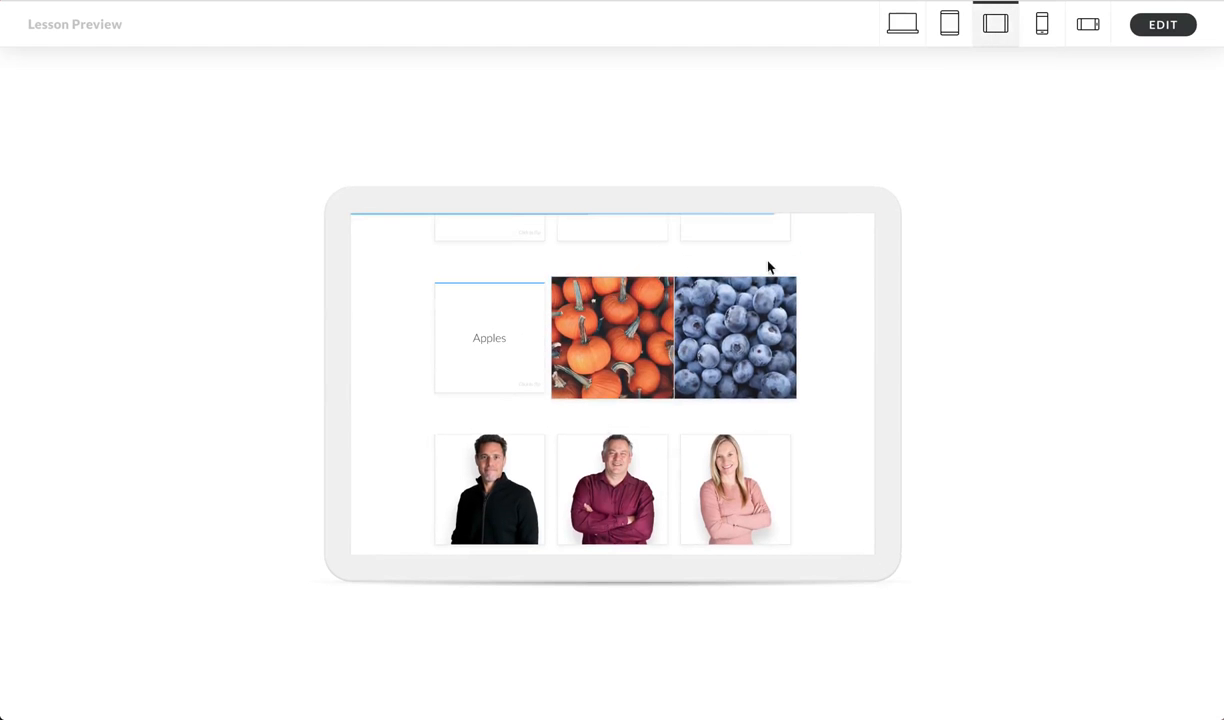
mouse_move(900, 24)
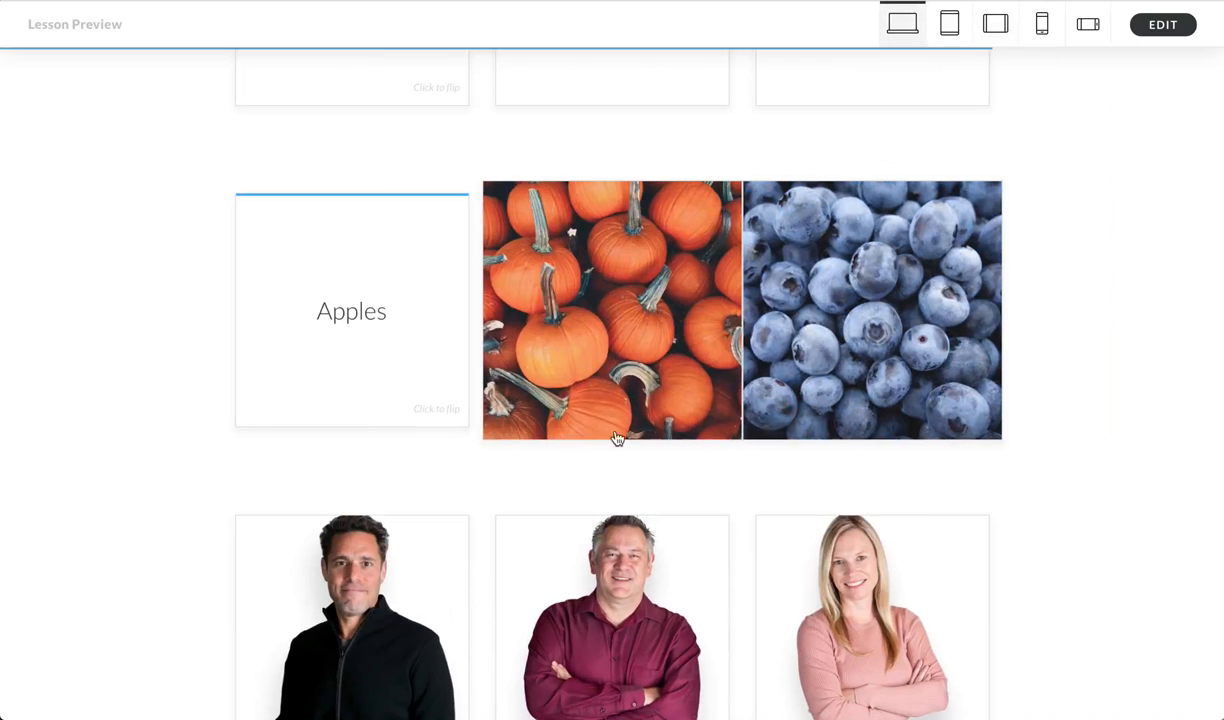
click(612, 310)
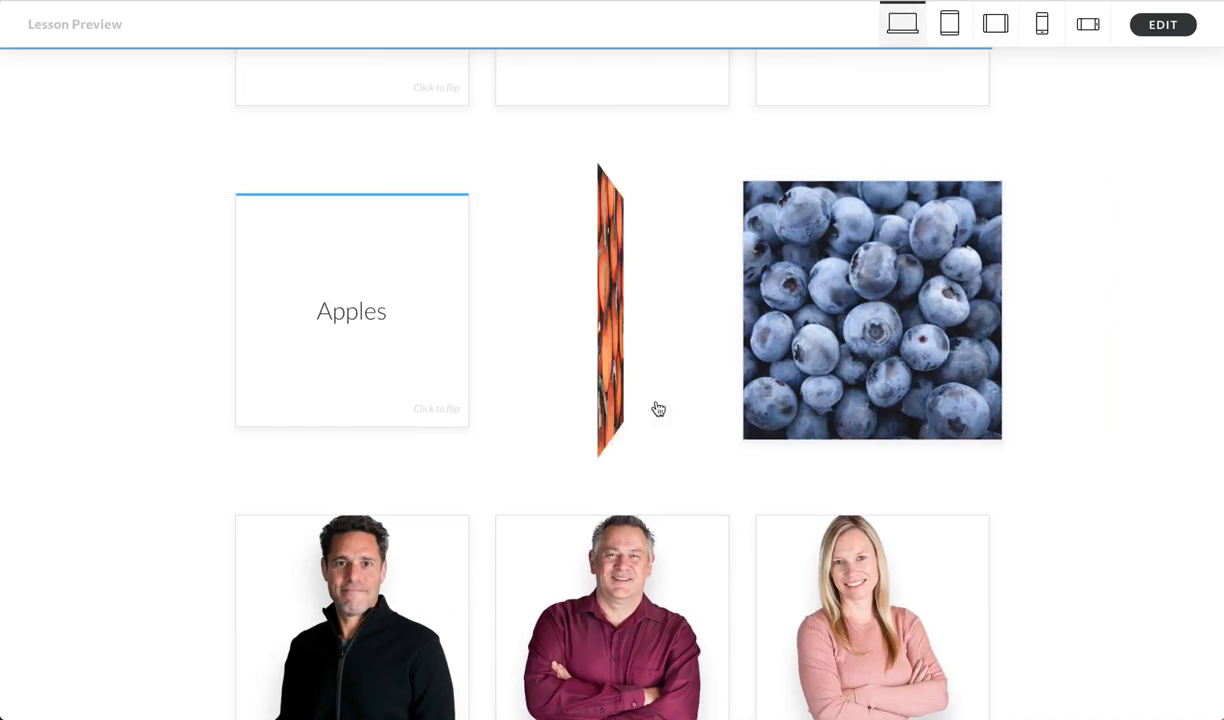
scroll(down, 3)
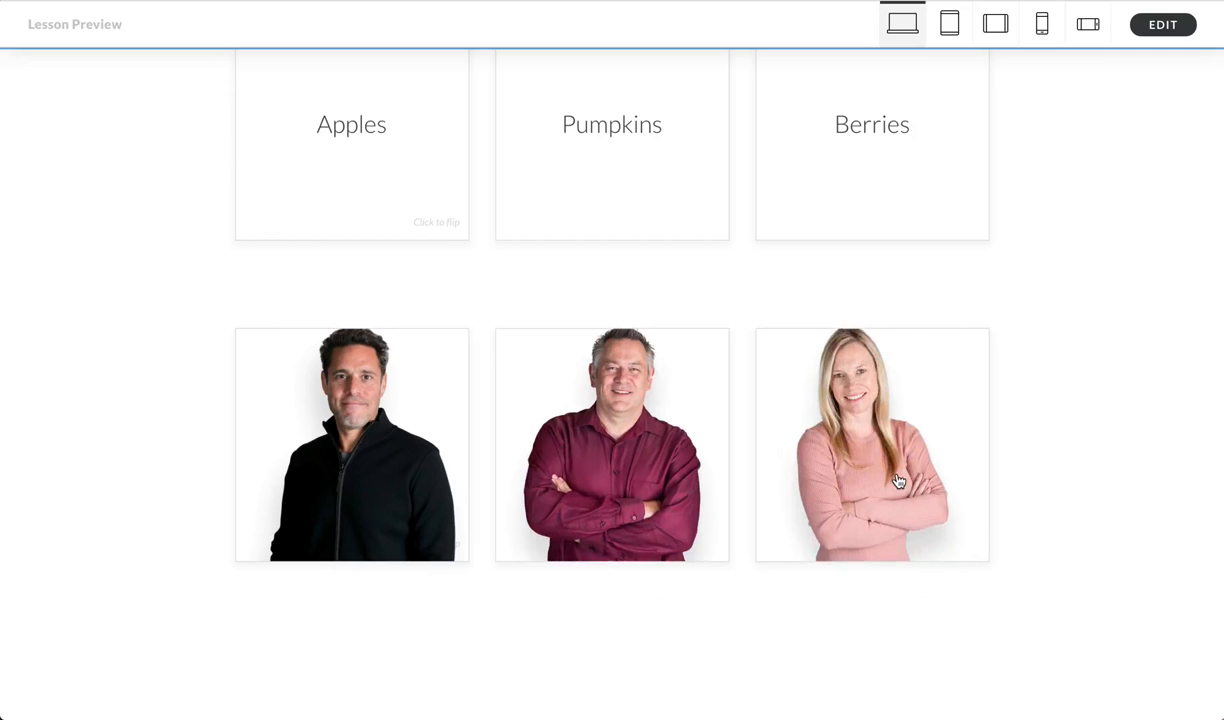
mouse_move(1155, 30)
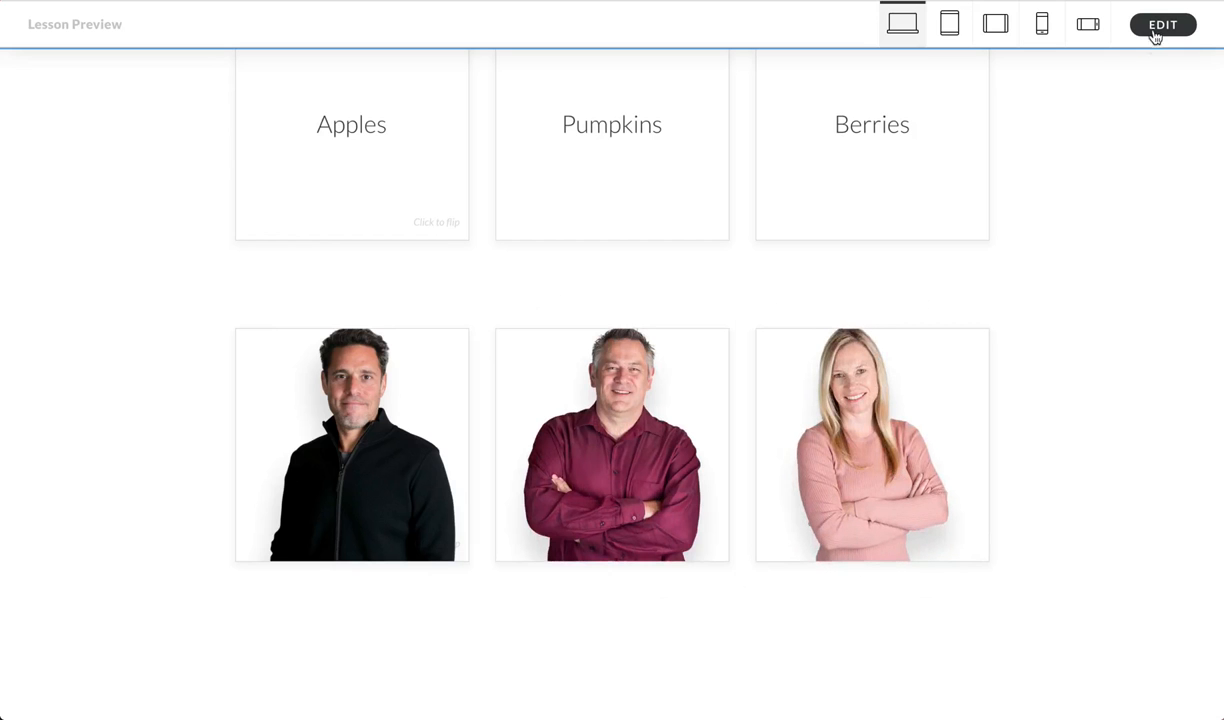
Step: Return to the editor and delete Card 3 from the people flashcard grid
click(1162, 24)
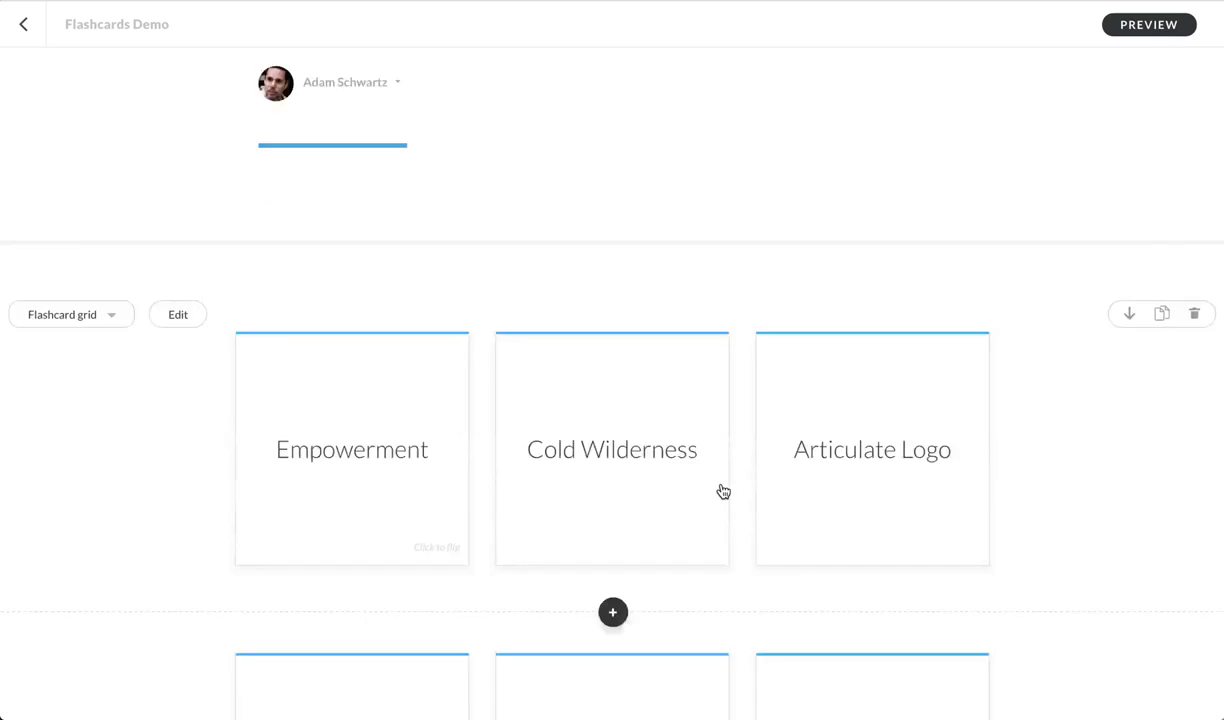
scroll(down, 3)
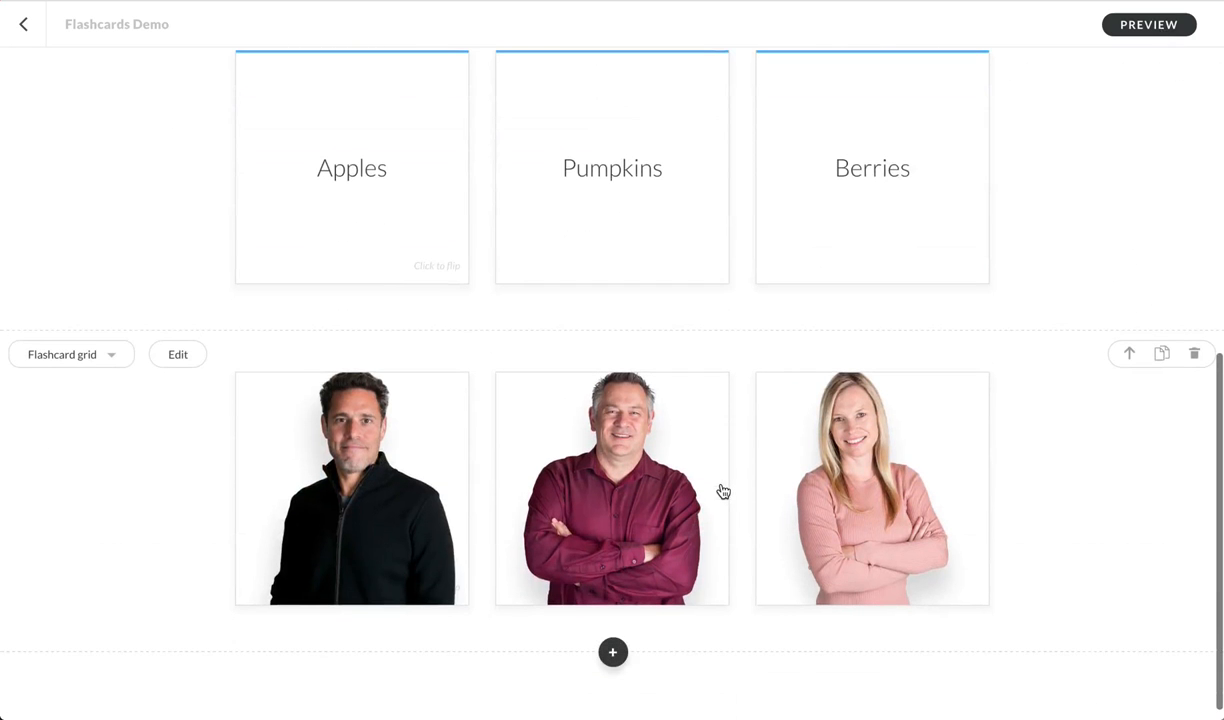
mouse_move(389, 437)
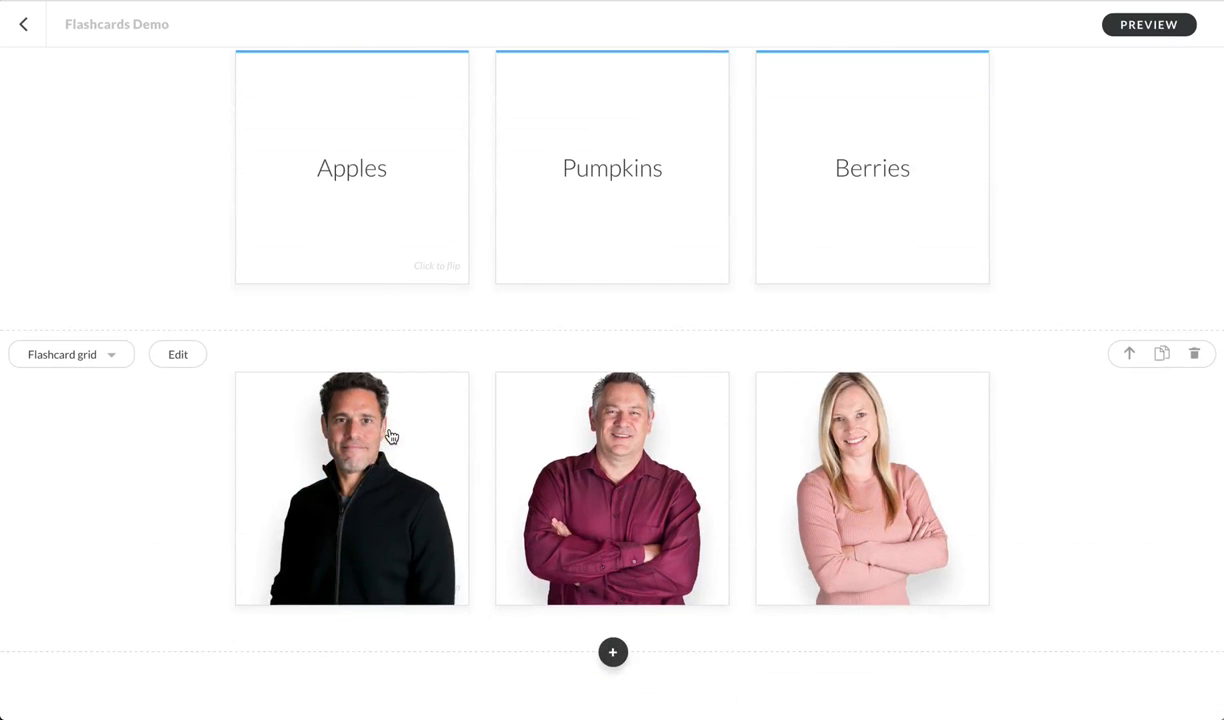
mouse_move(518, 458)
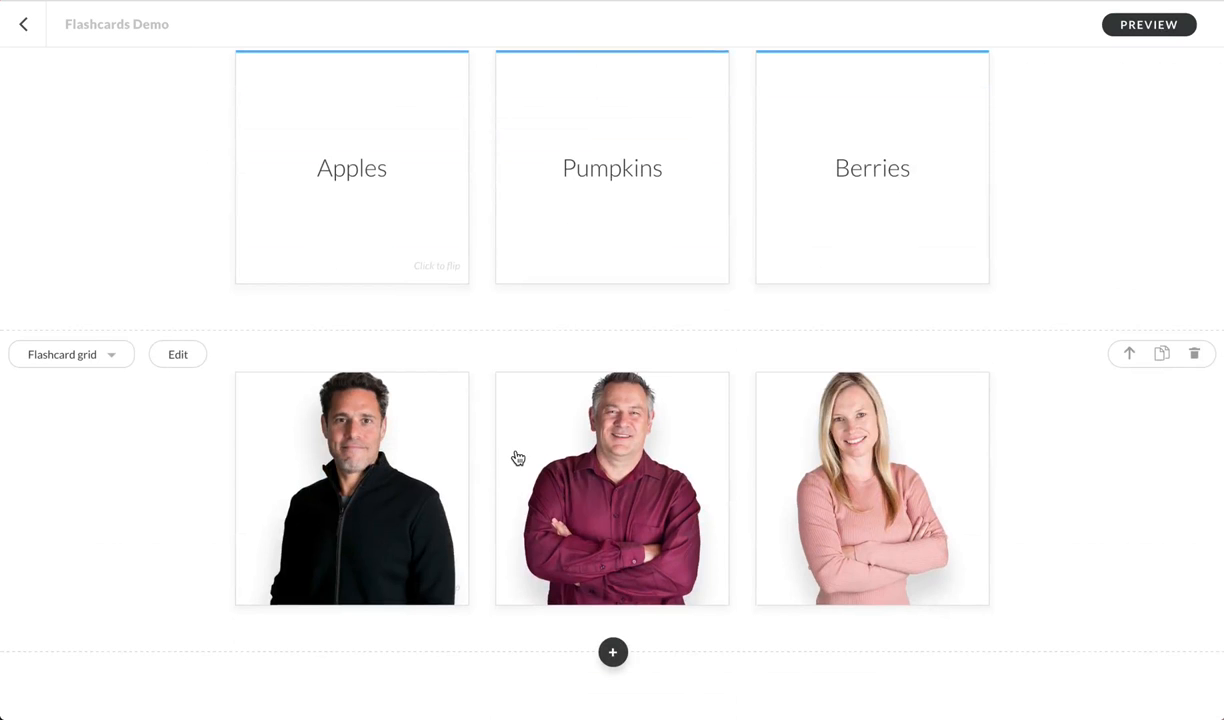
mouse_move(490, 440)
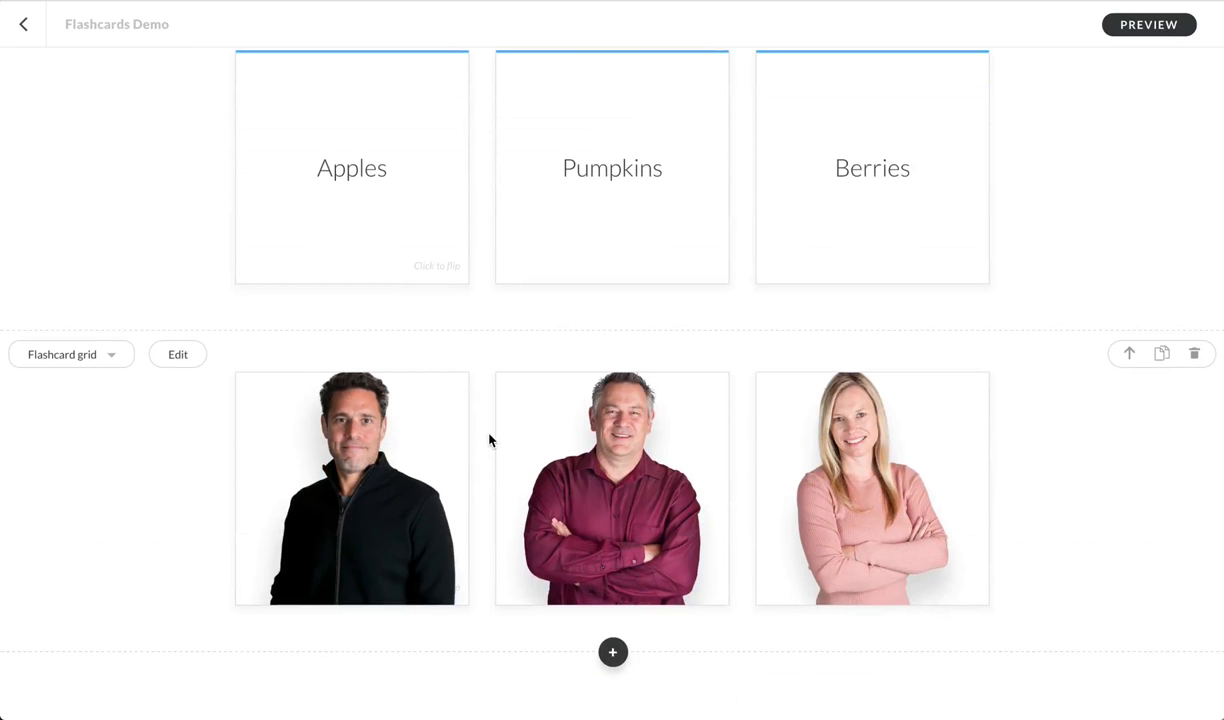
mouse_move(195, 357)
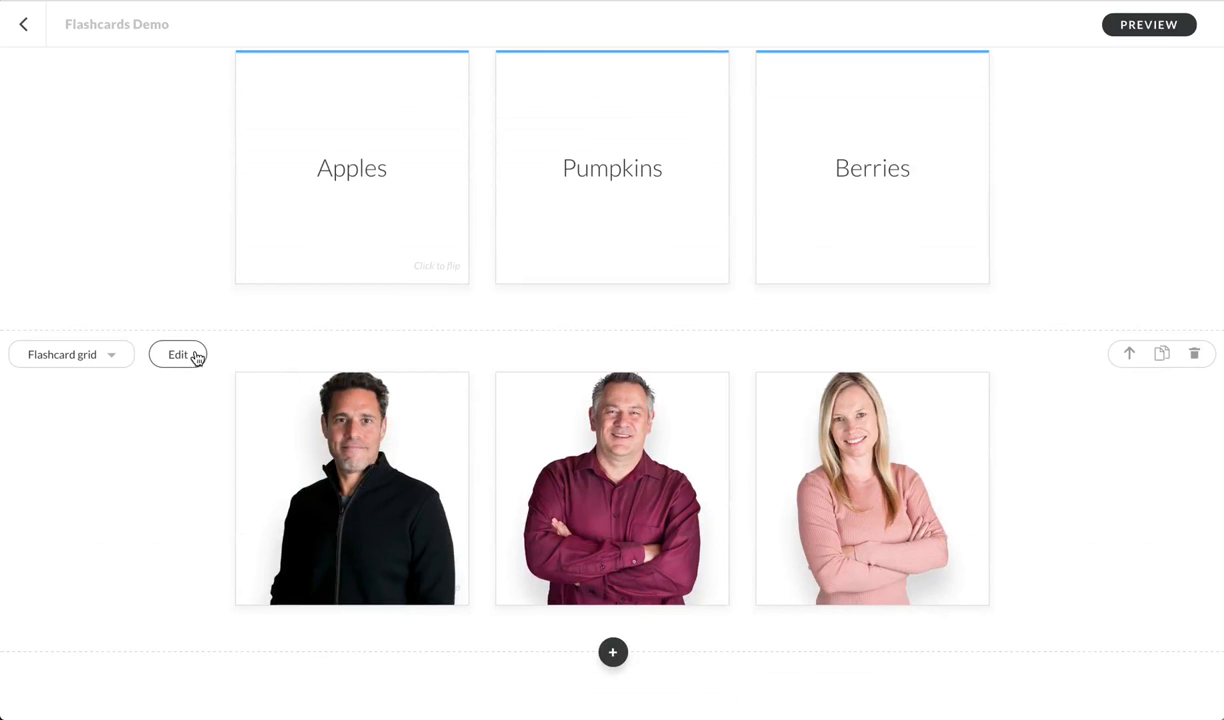
click(178, 354)
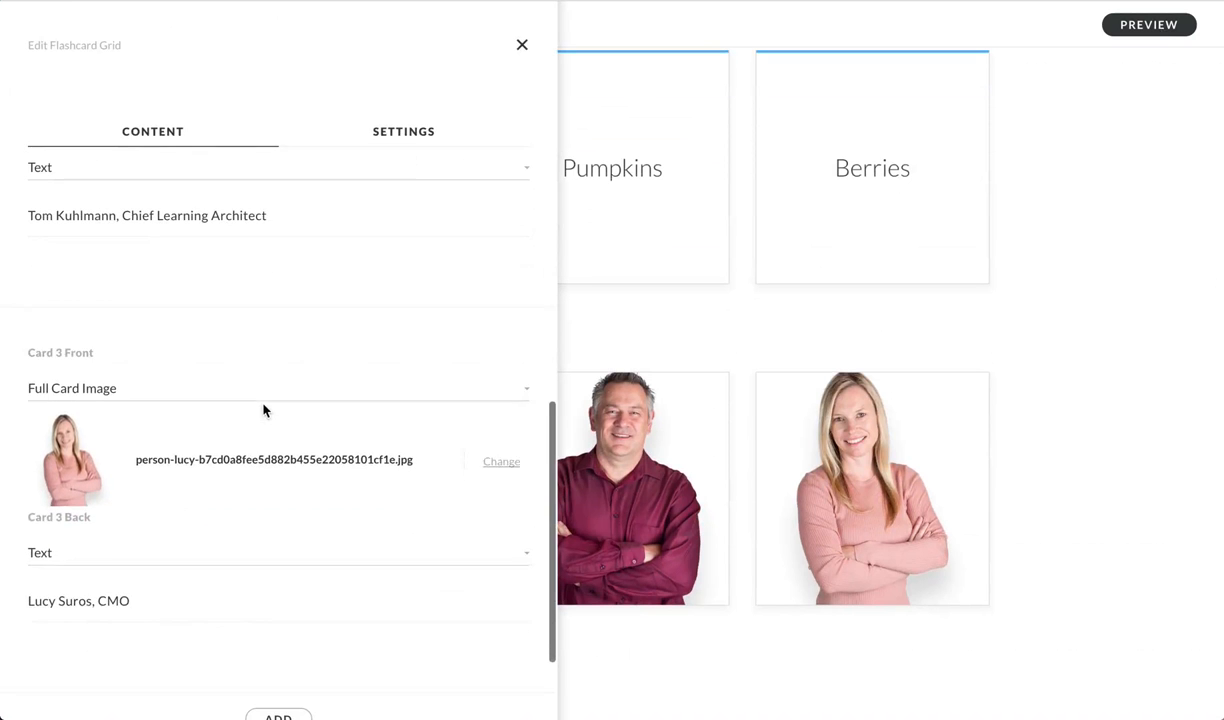
scroll(up, 3)
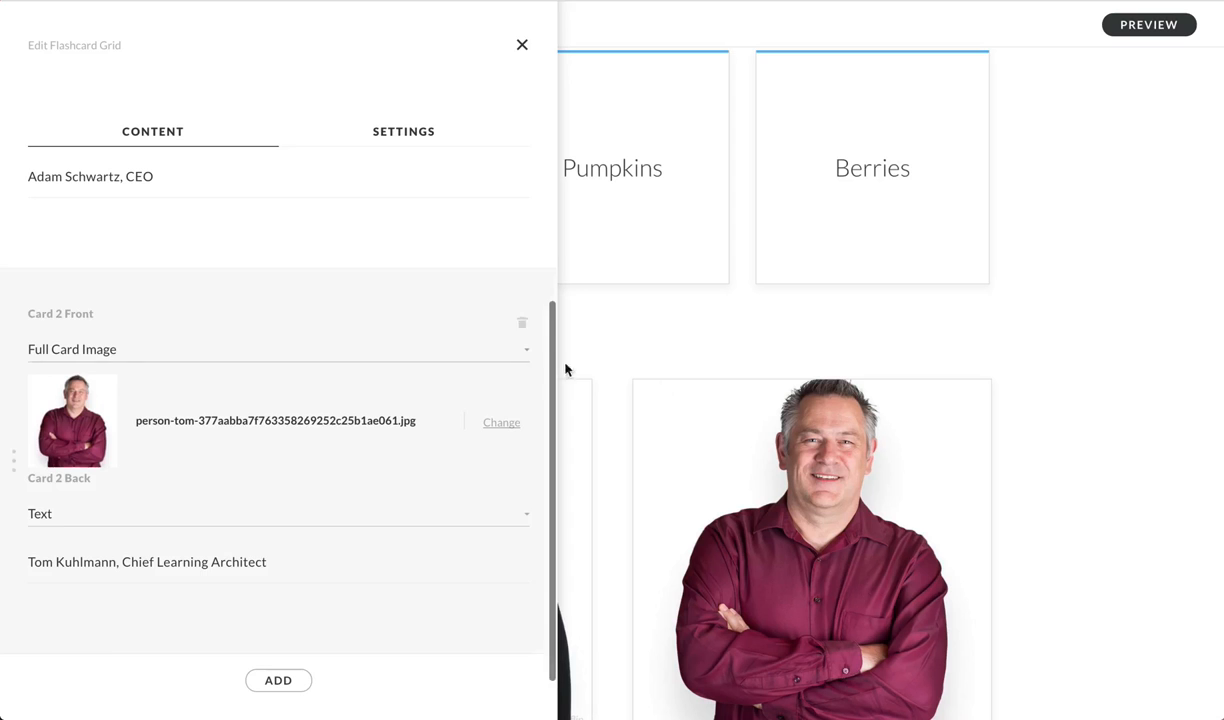
click(522, 44)
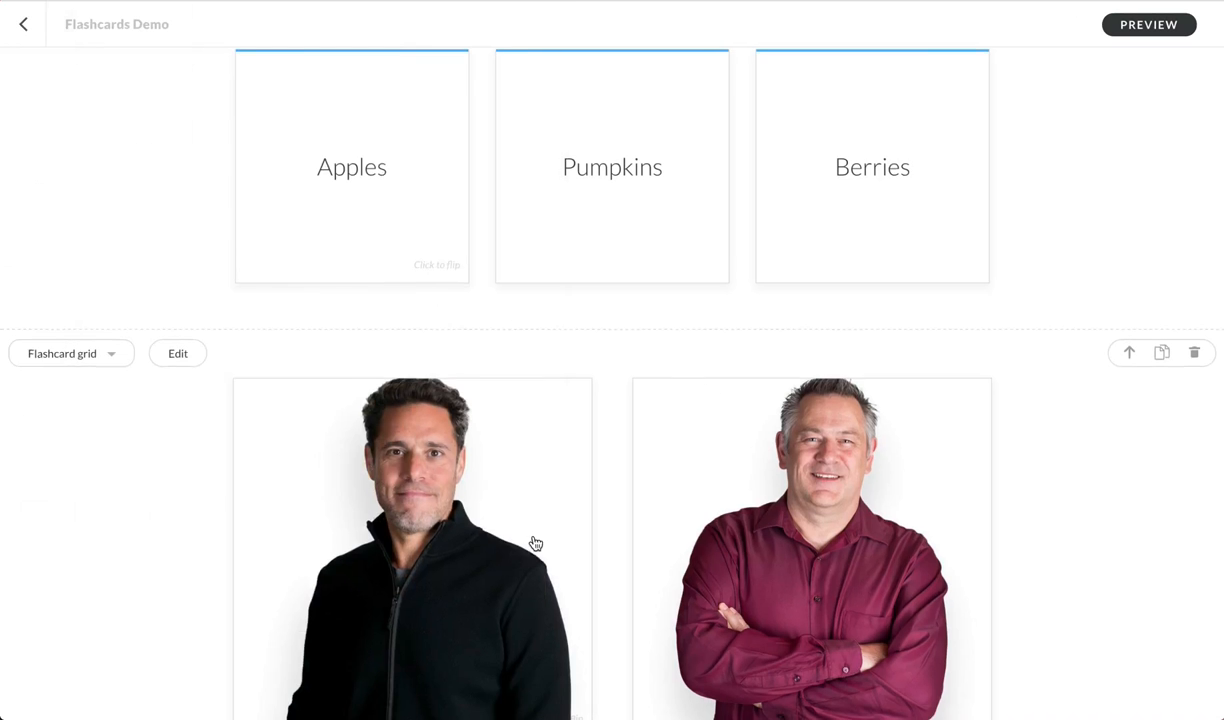
Step: Duplicate the two-person people grid and scroll down to check both copies
scroll(down, 3)
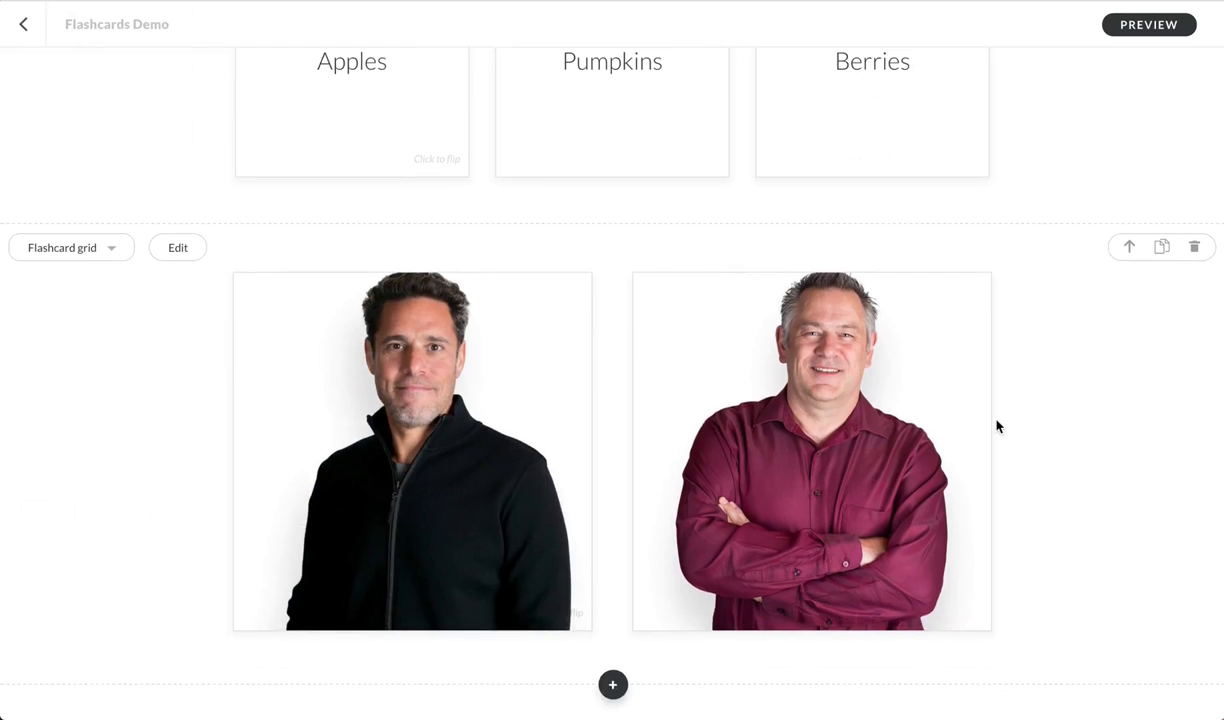
mouse_move(1143, 277)
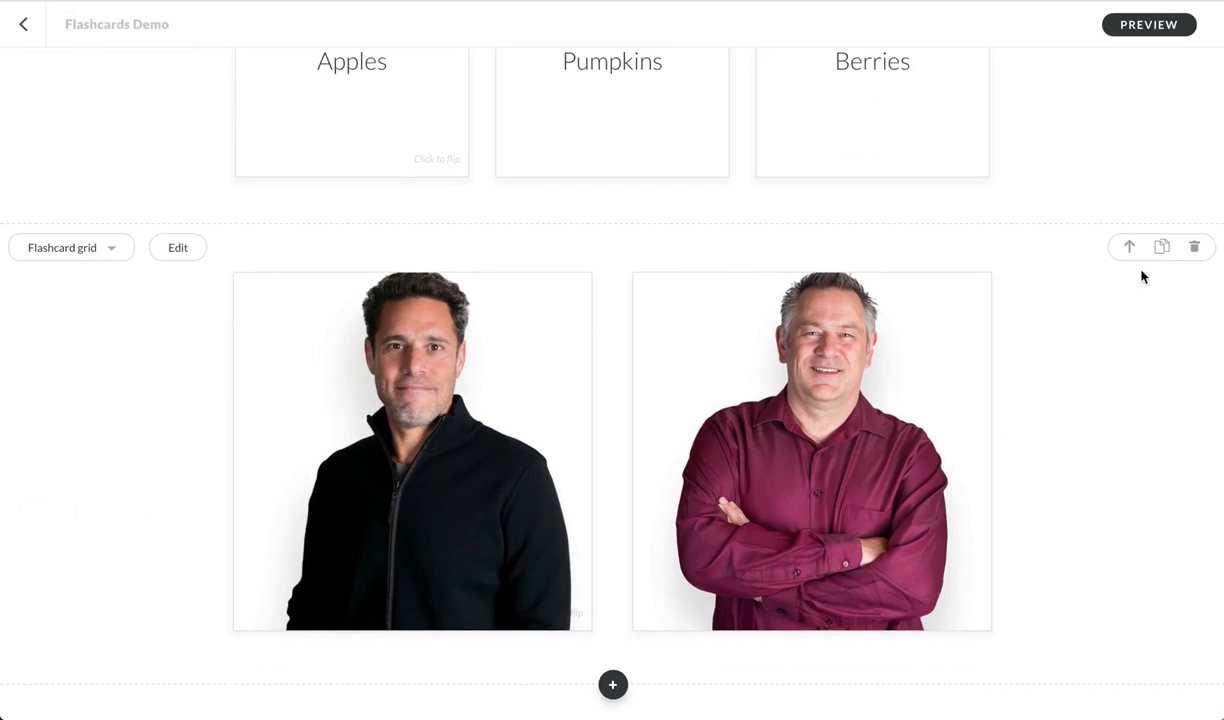
scroll(down, 3)
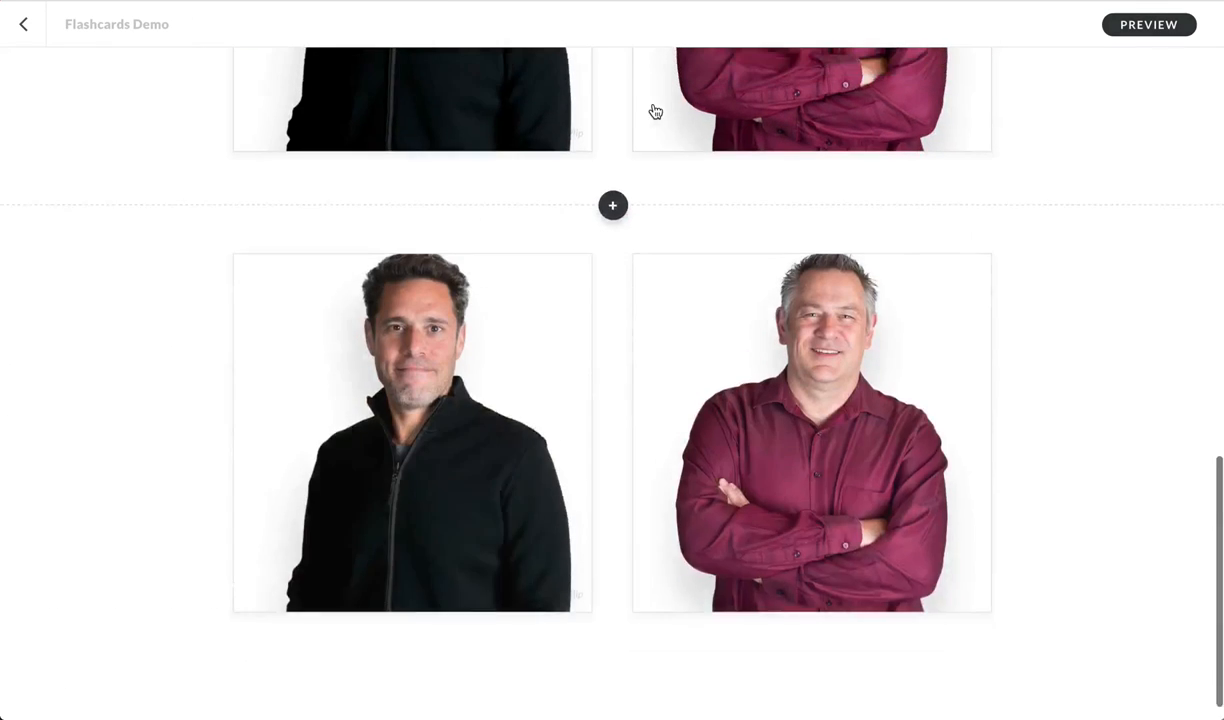
scroll(down, 3)
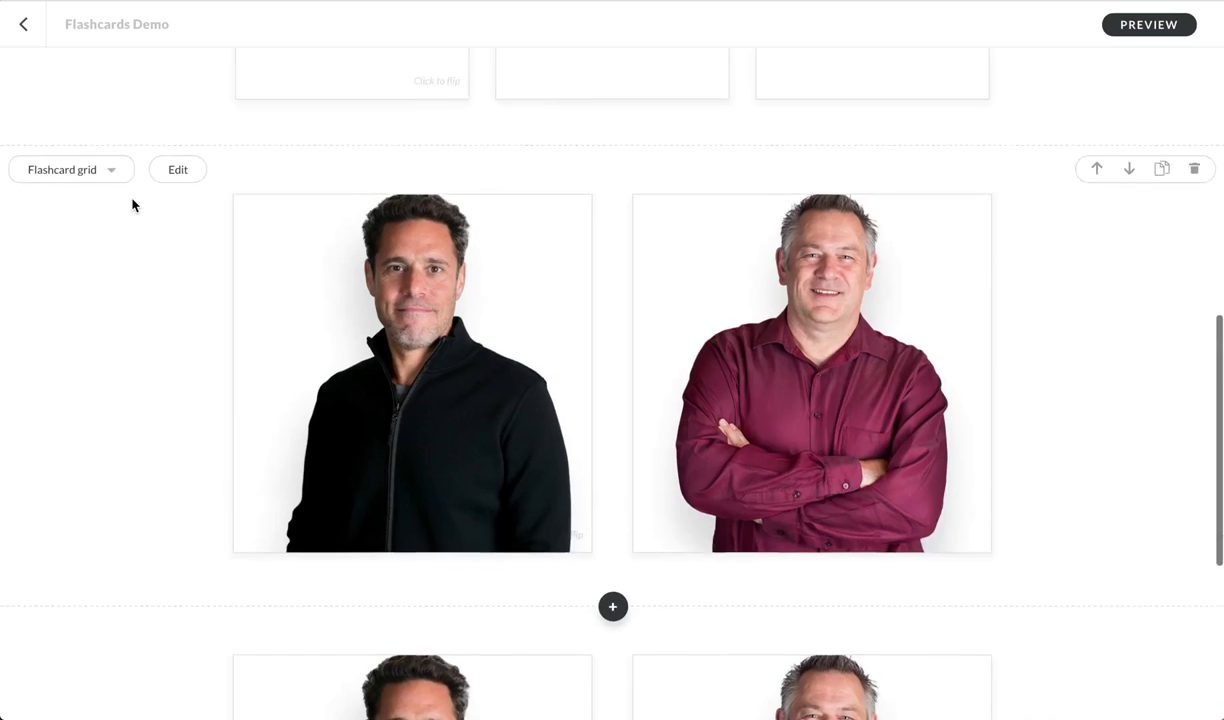
scroll(down, 3)
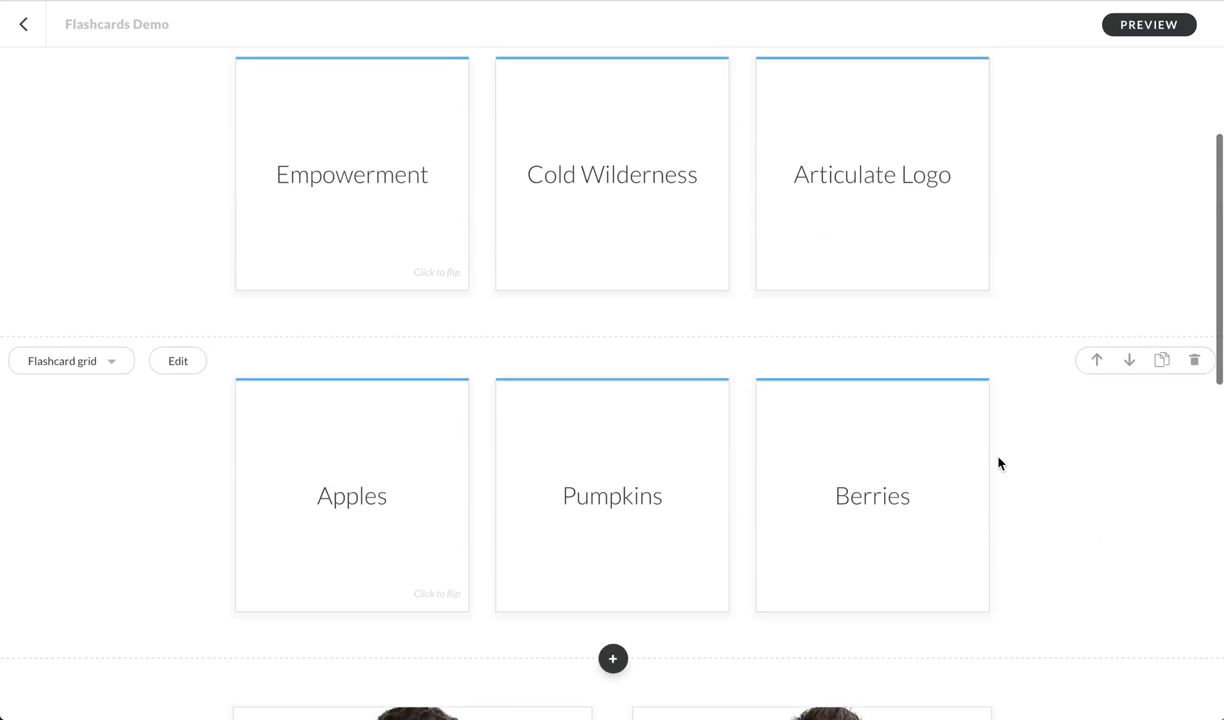
scroll(down, 3)
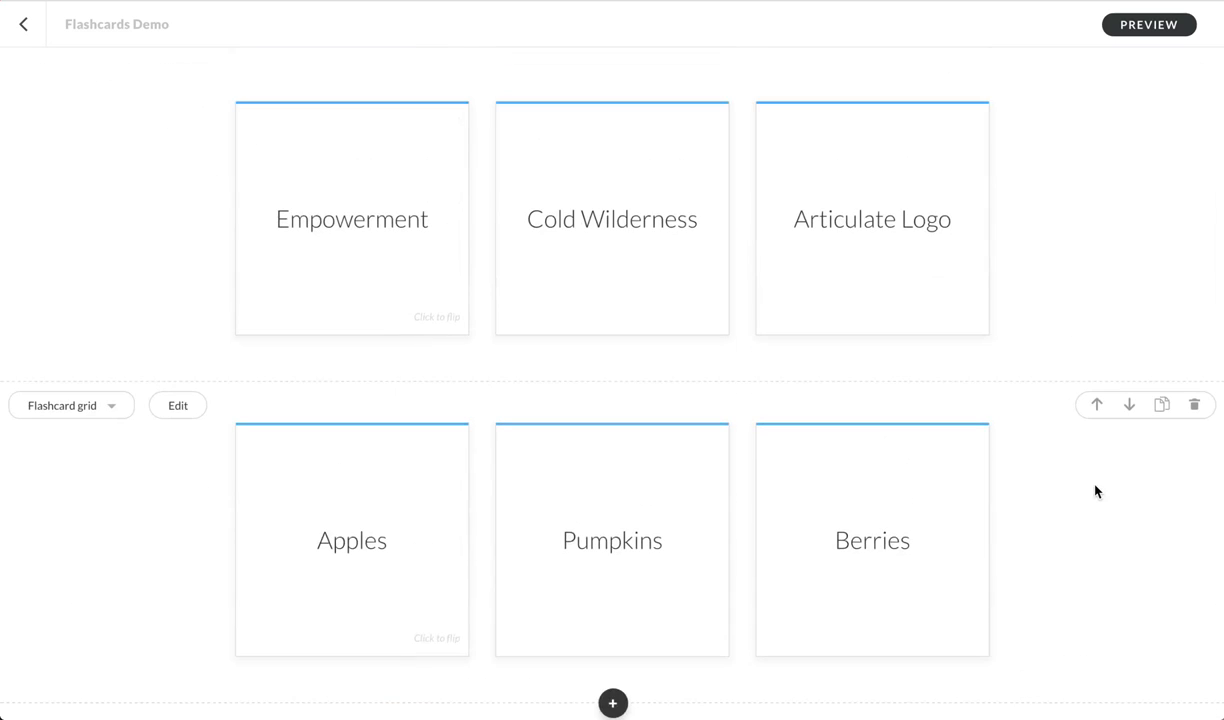
Step: Duplicate the Apples, Pumpkins and Berries grid so a copy sits below it
scroll(down, 3)
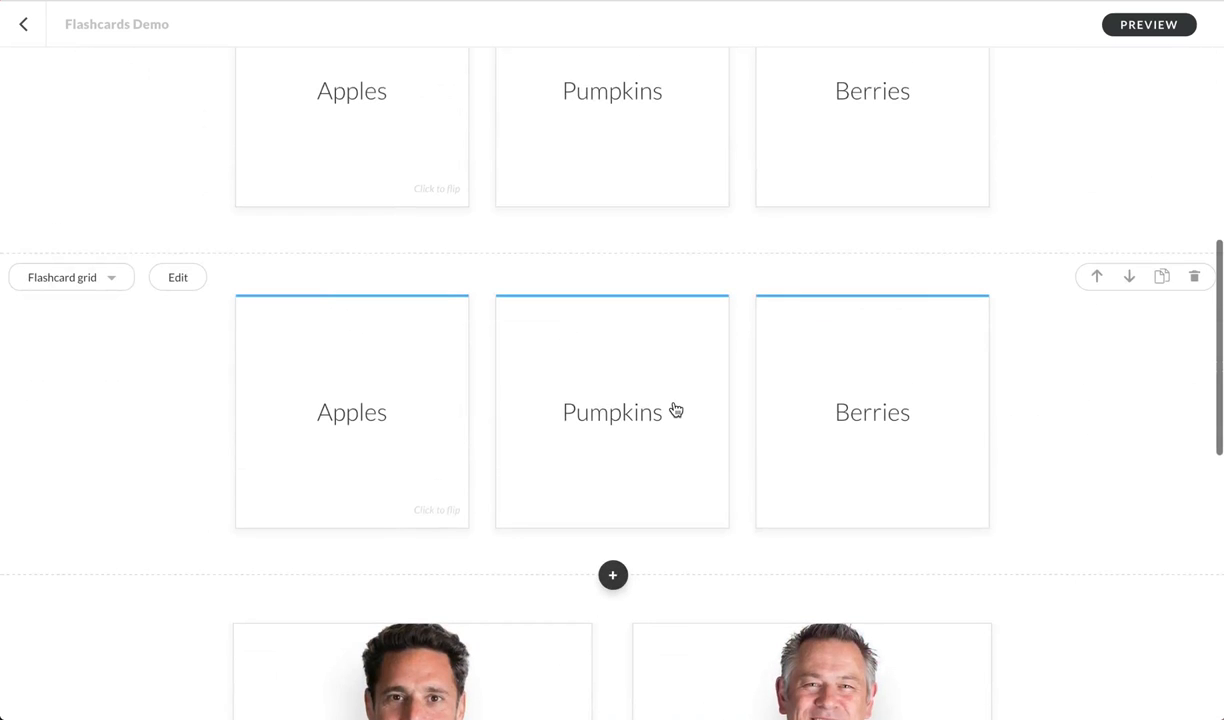
mouse_move(95, 296)
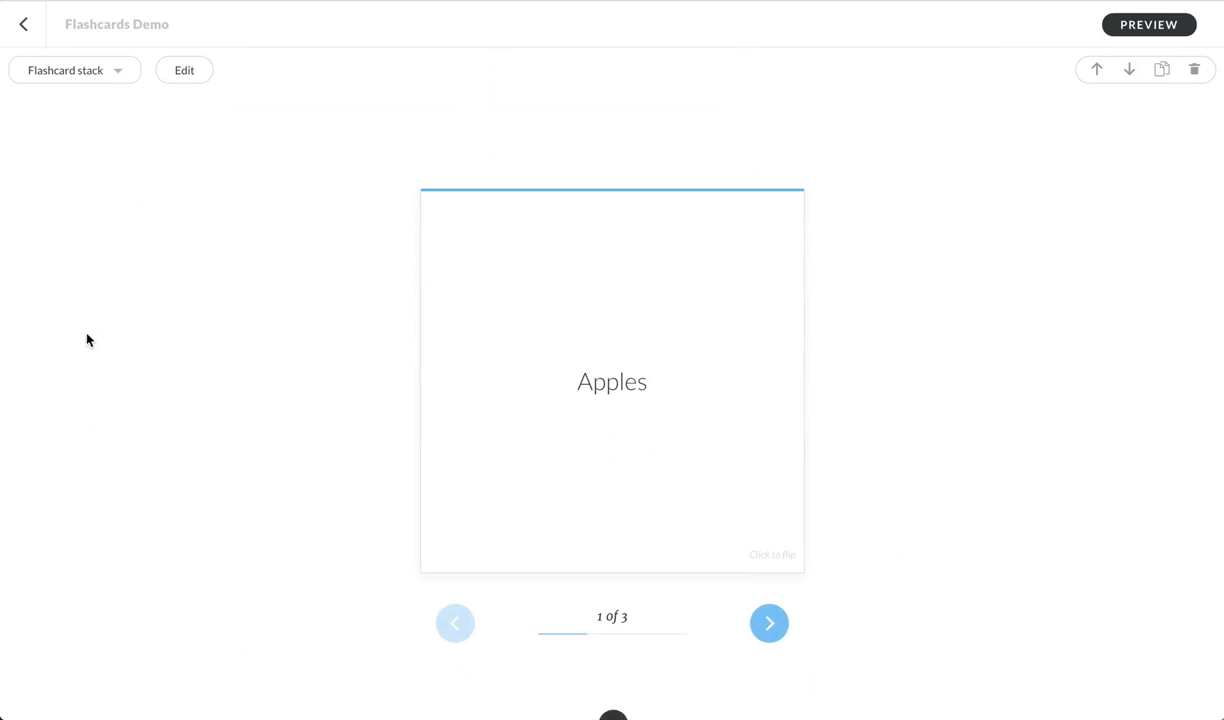
mouse_move(644, 451)
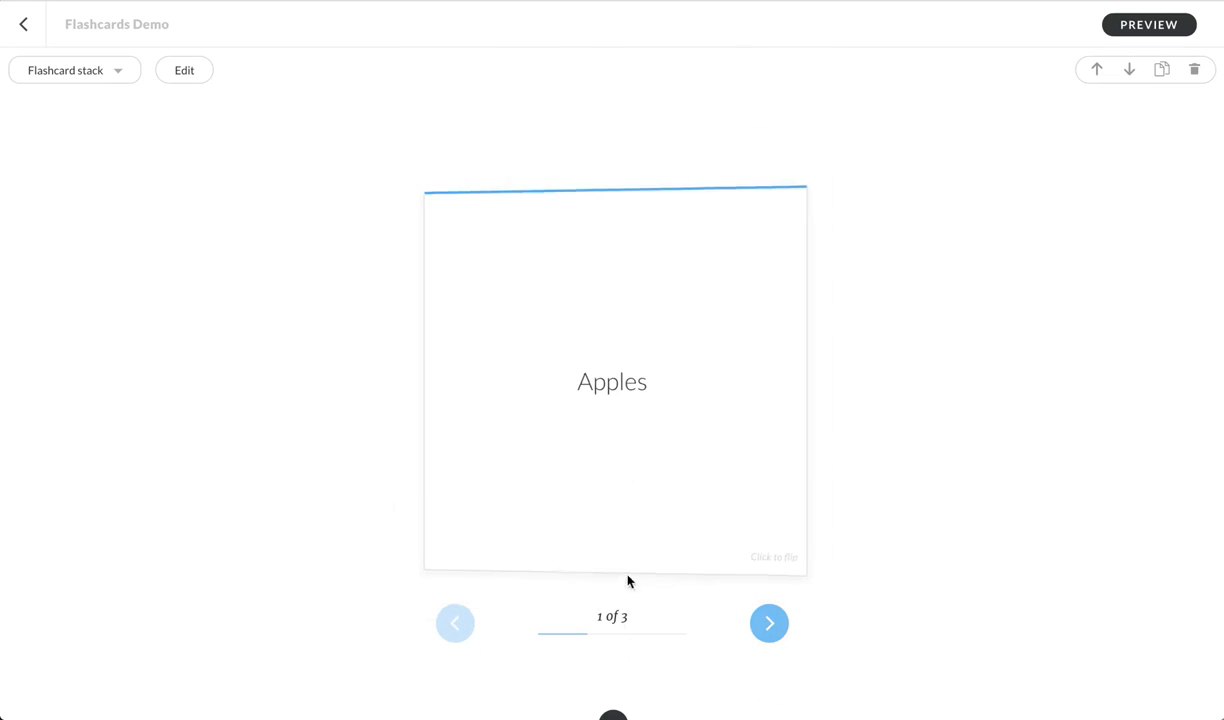
Step: Flip the Apples card, then page through the stack to Berries, card 3
click(612, 382)
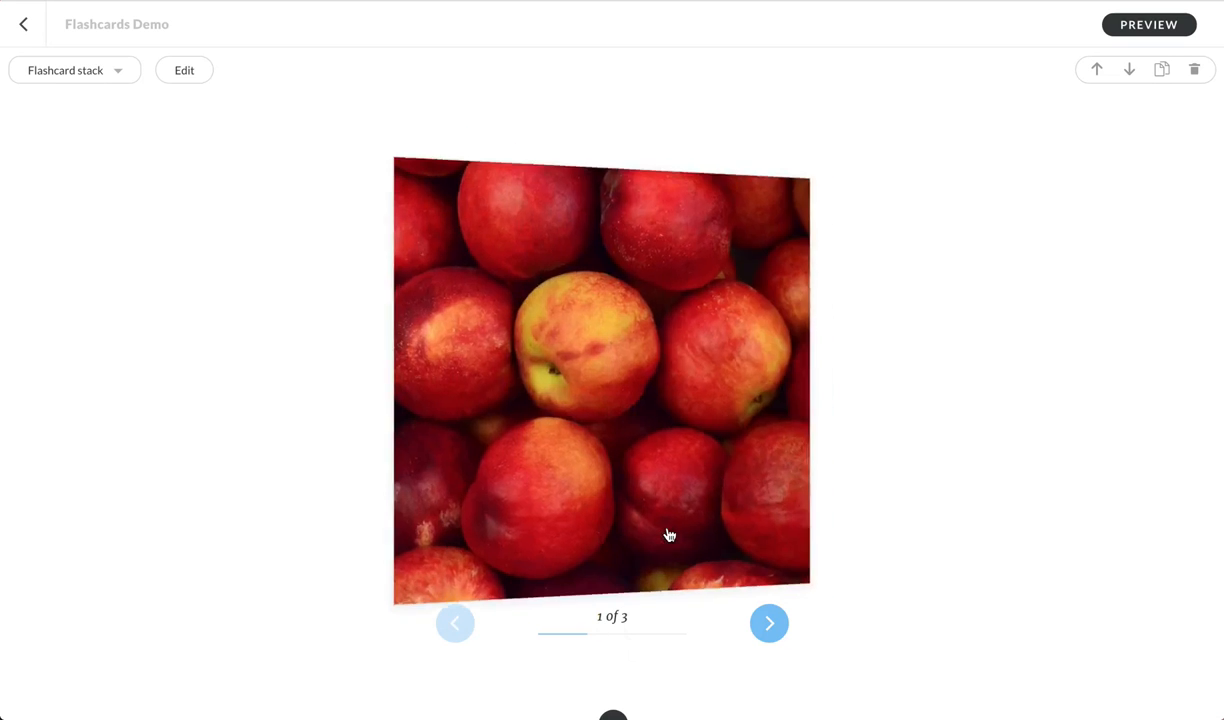
click(769, 623)
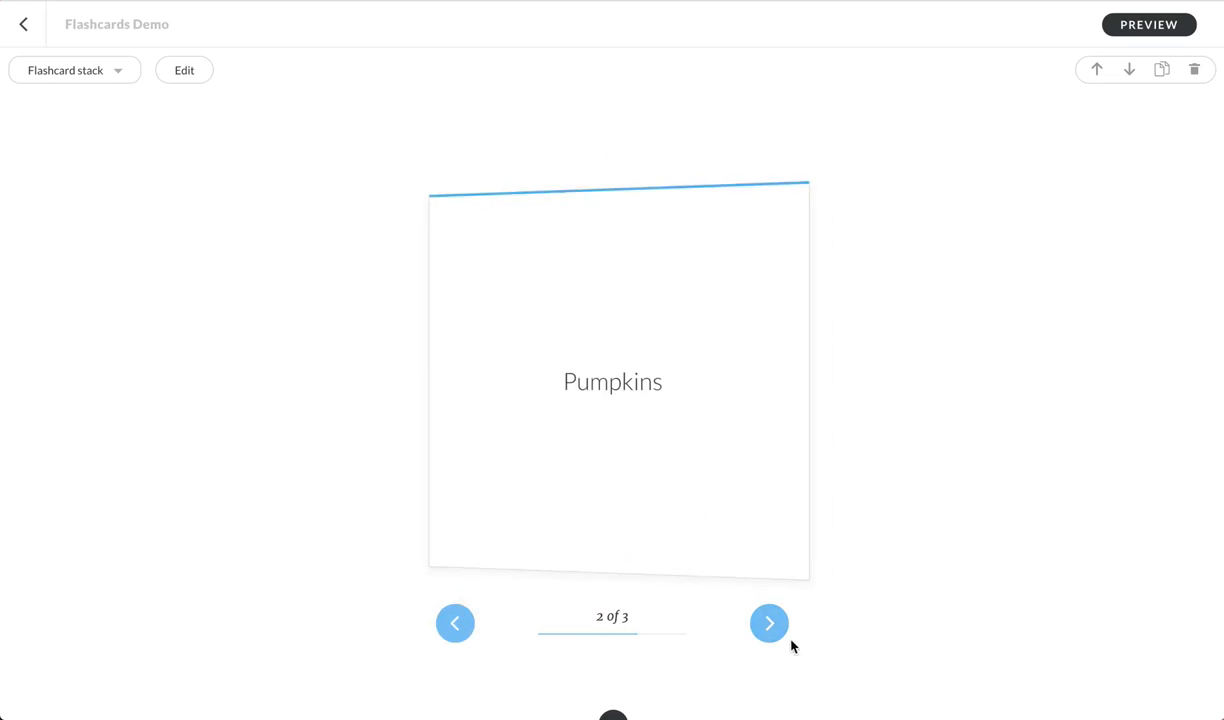
click(769, 623)
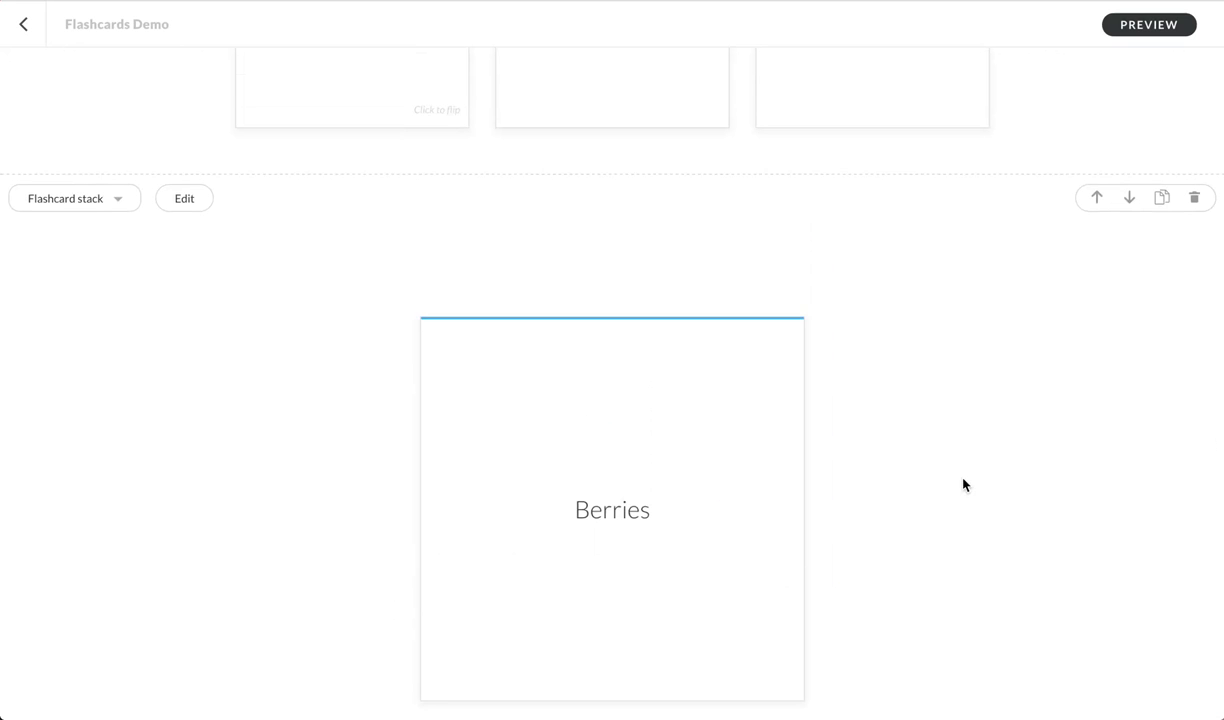
scroll(down, 3)
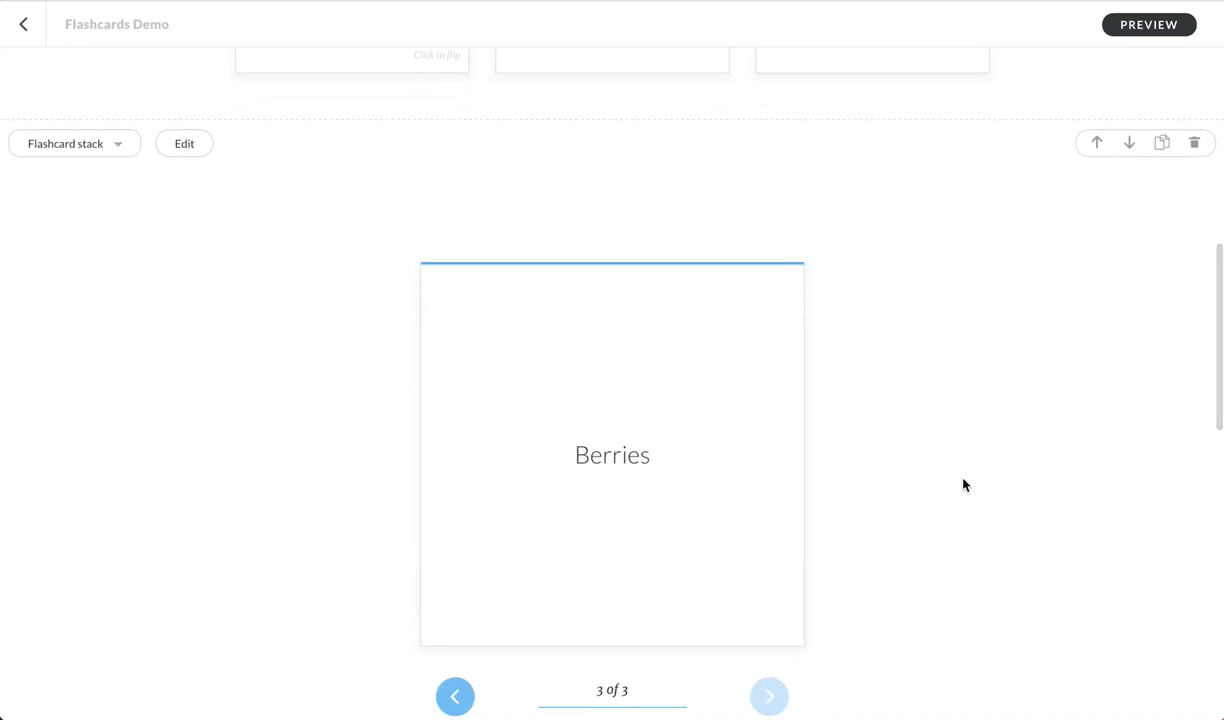